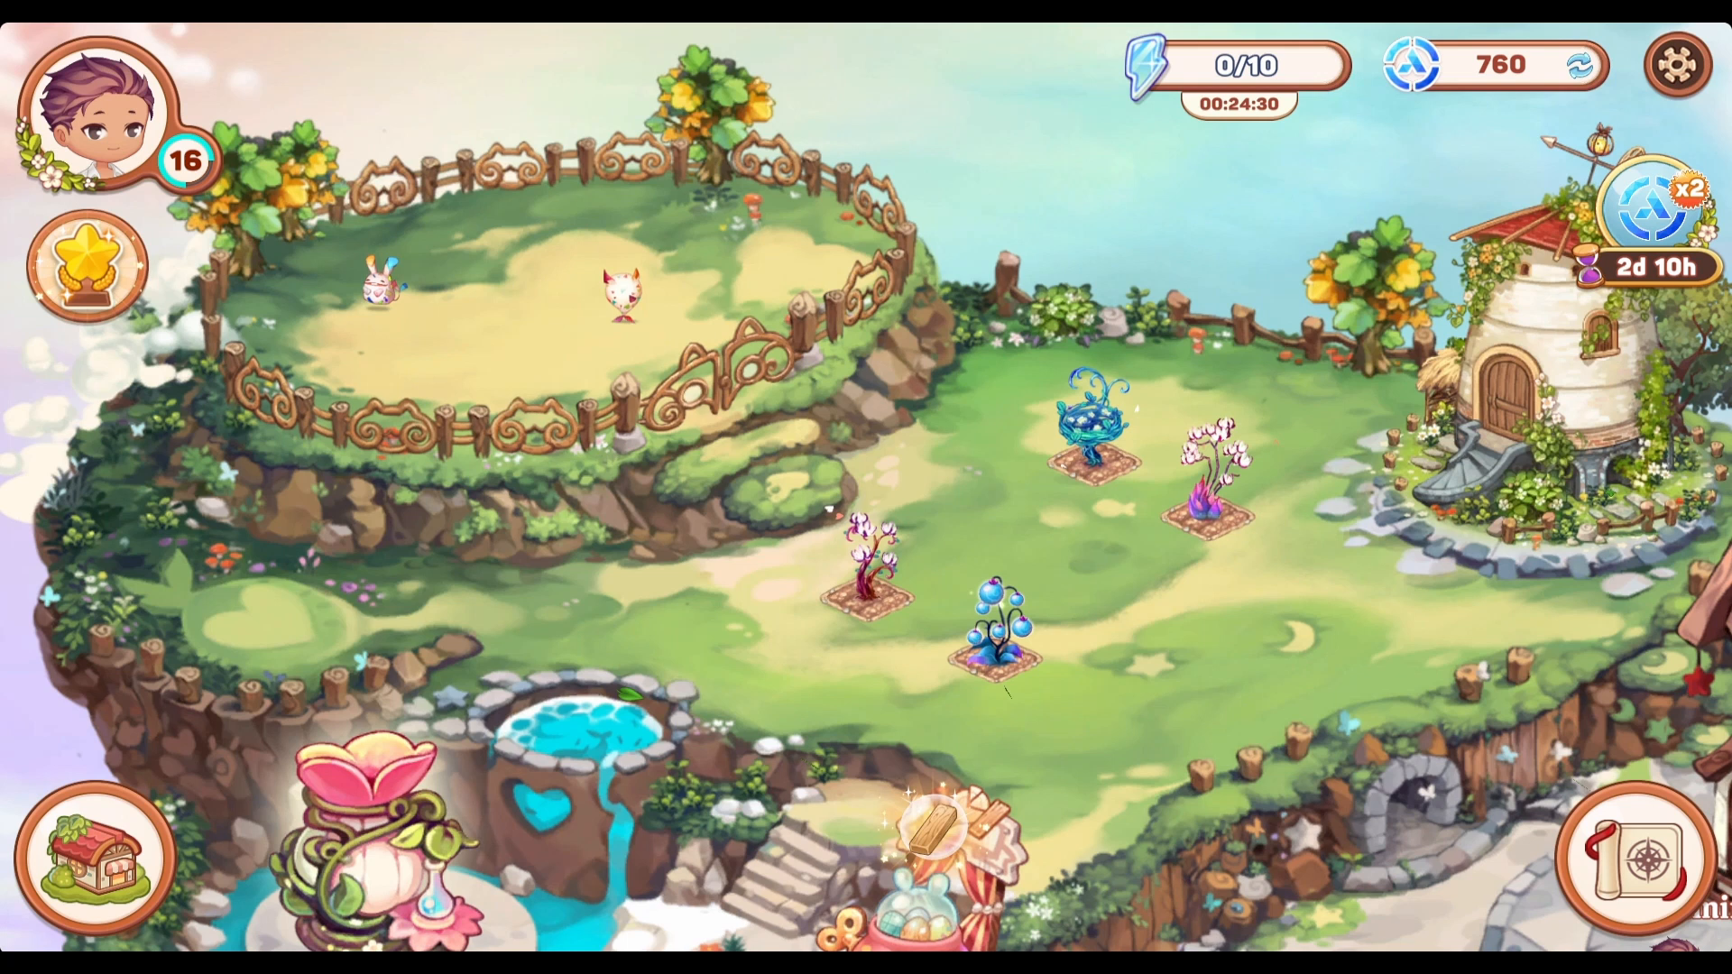
Scroll through the 153 common fields listed by lowest ending price.
scroll("down", 3)
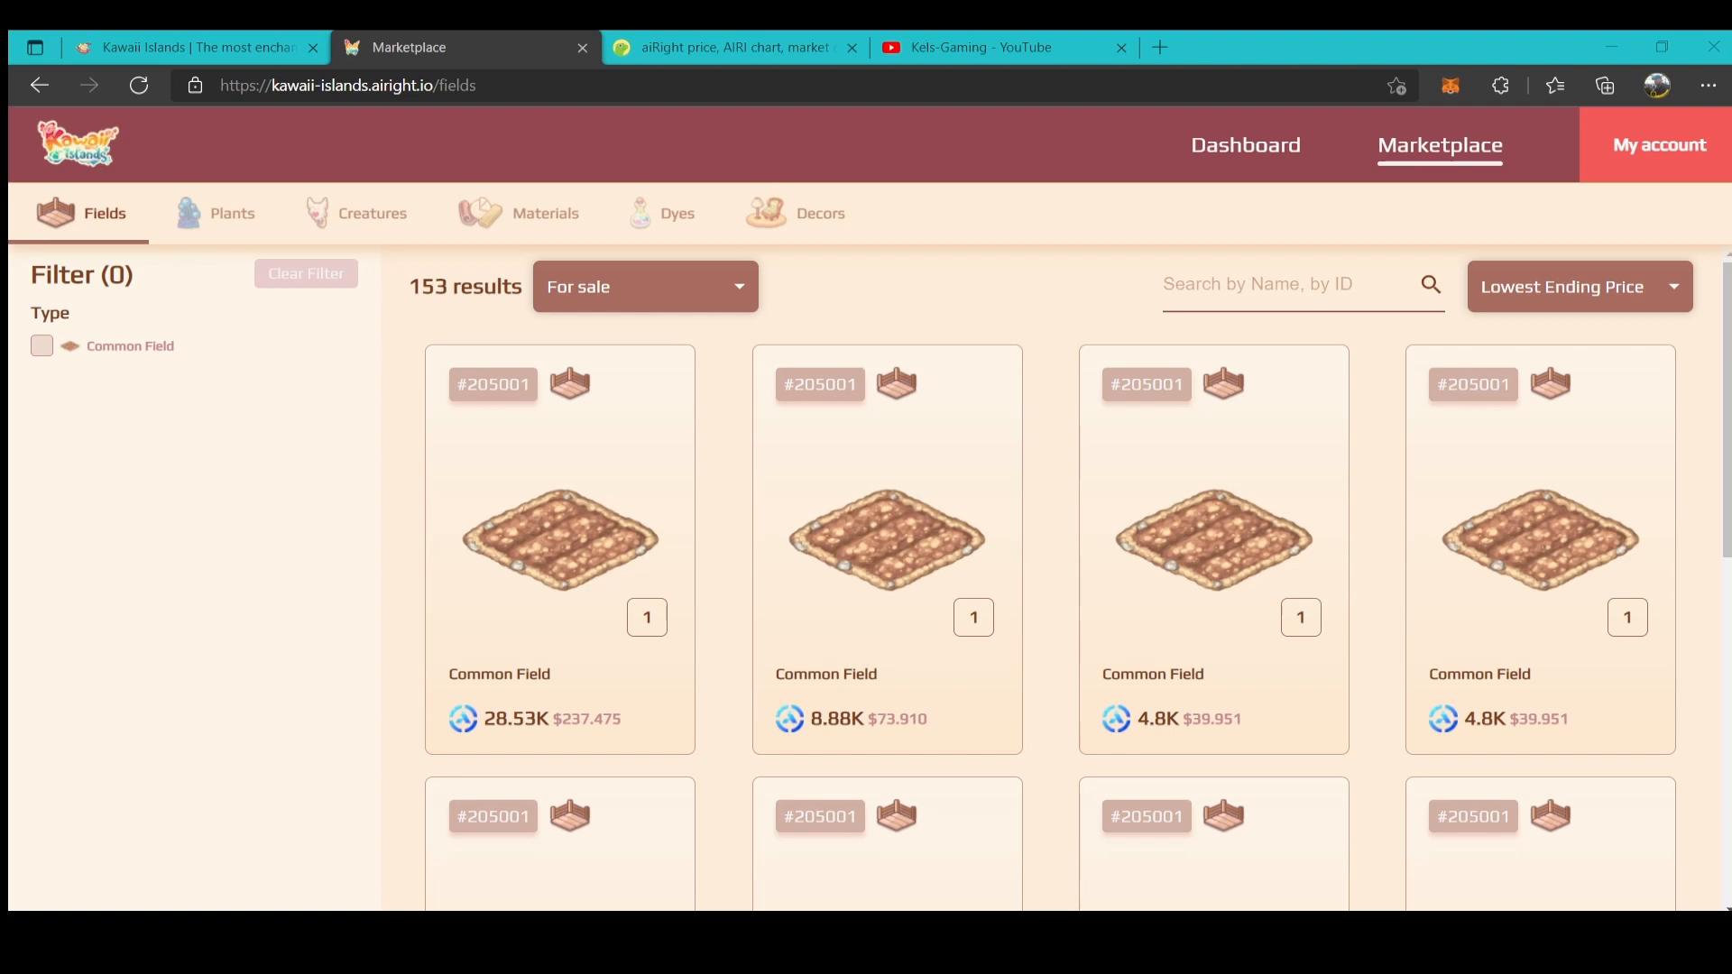
Sort the fields by lowest starting price, then switch to the Dyes category.
left_click(1578, 286)
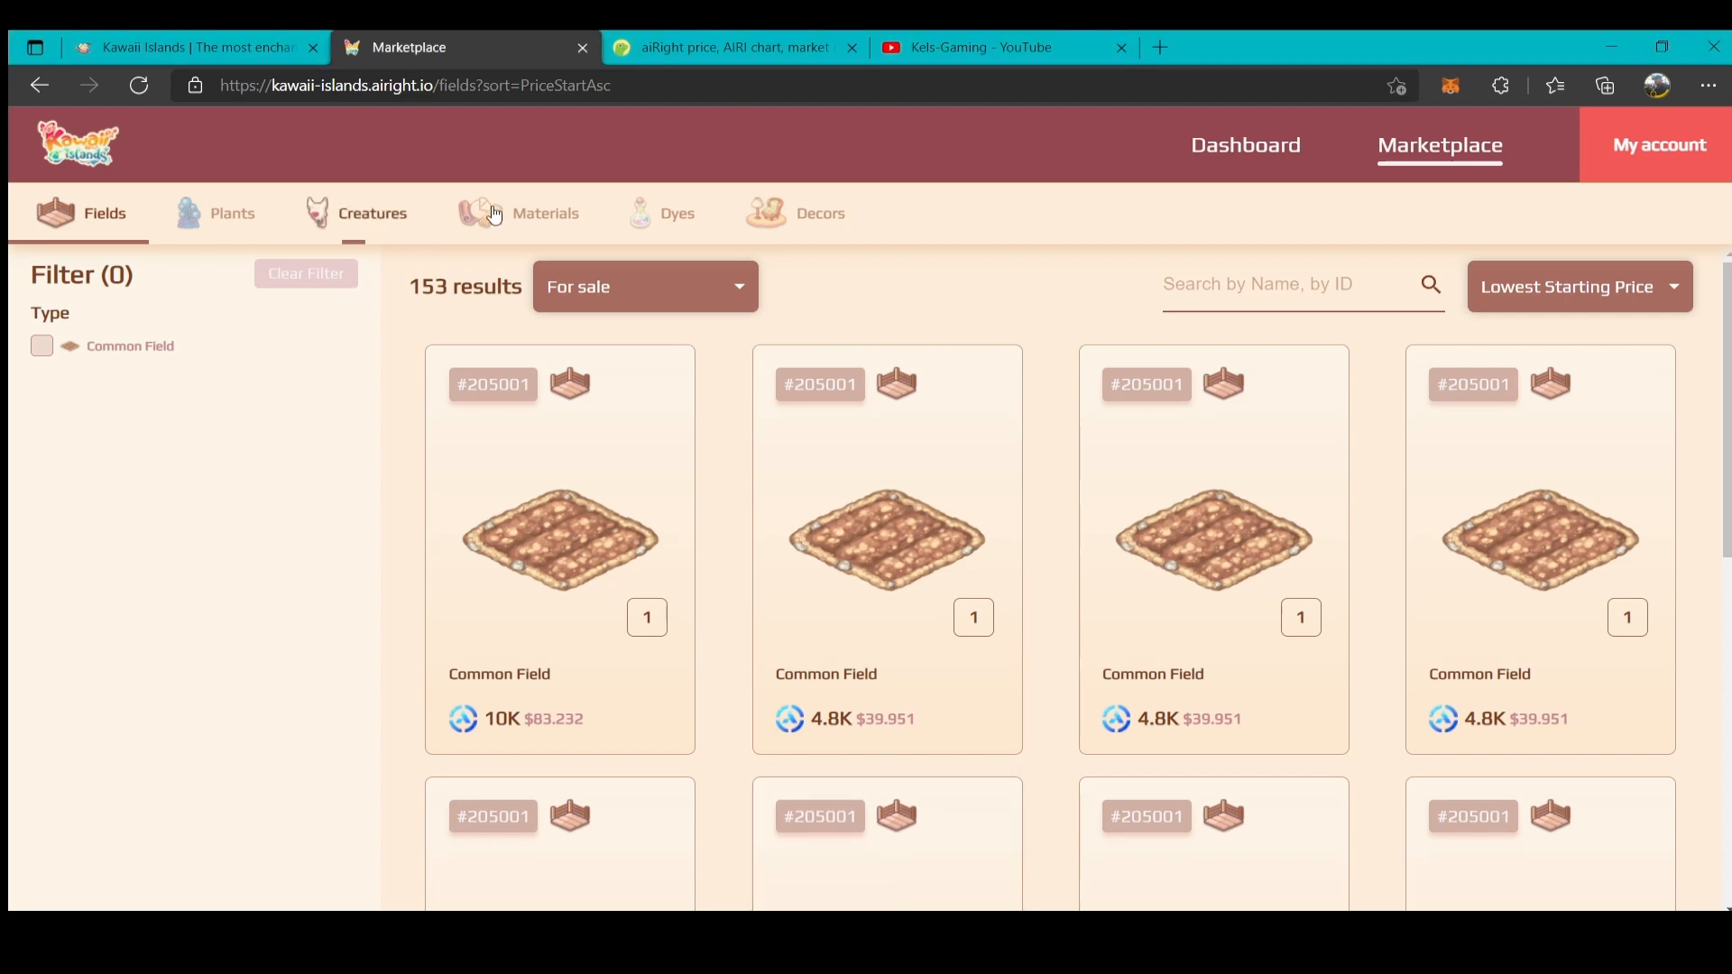
left_click(678, 212)
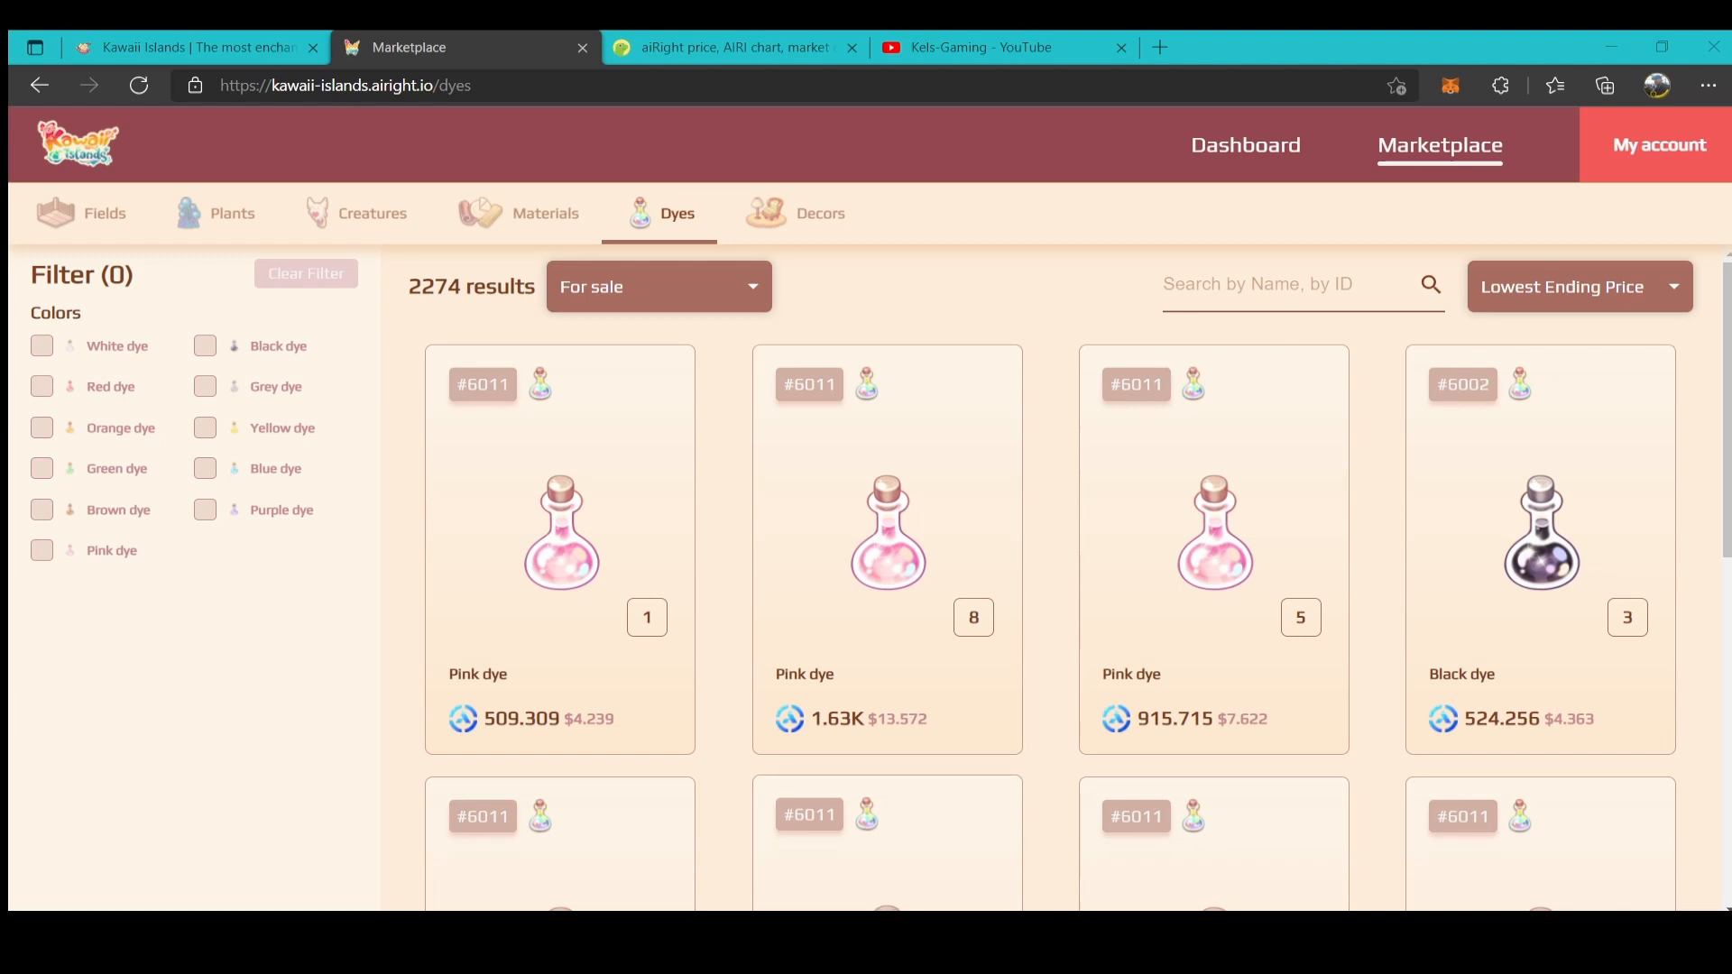
left_click(42, 468)
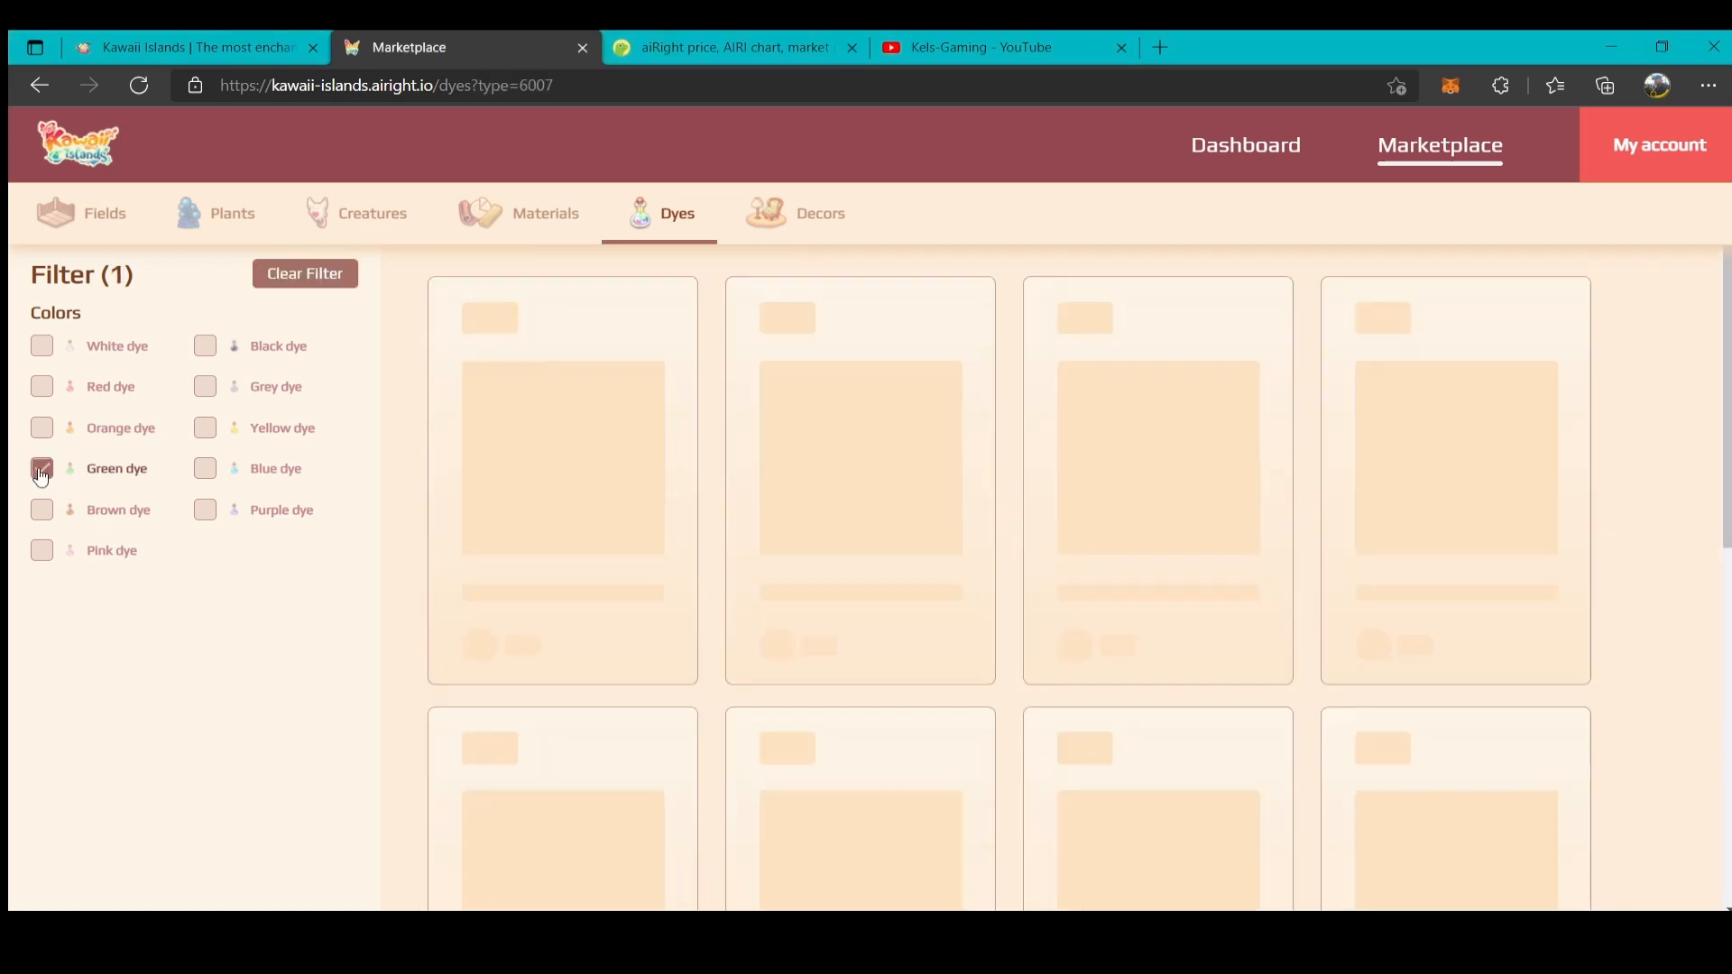
left_click(42, 468)
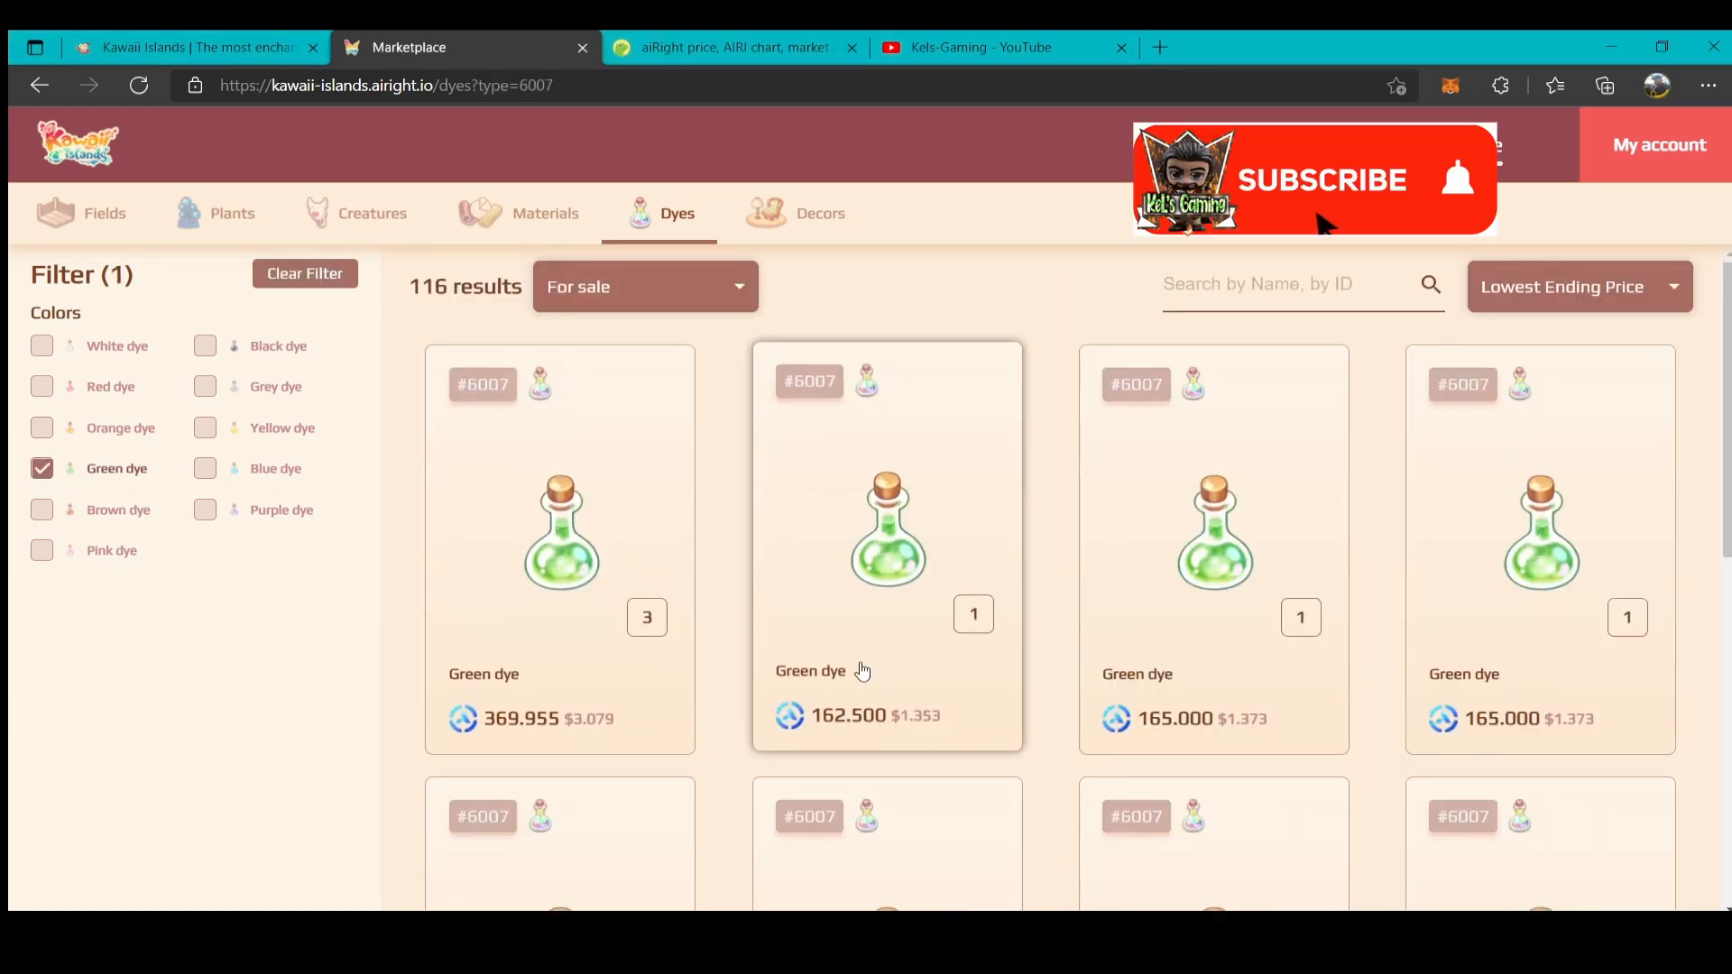
left_click(43, 468)
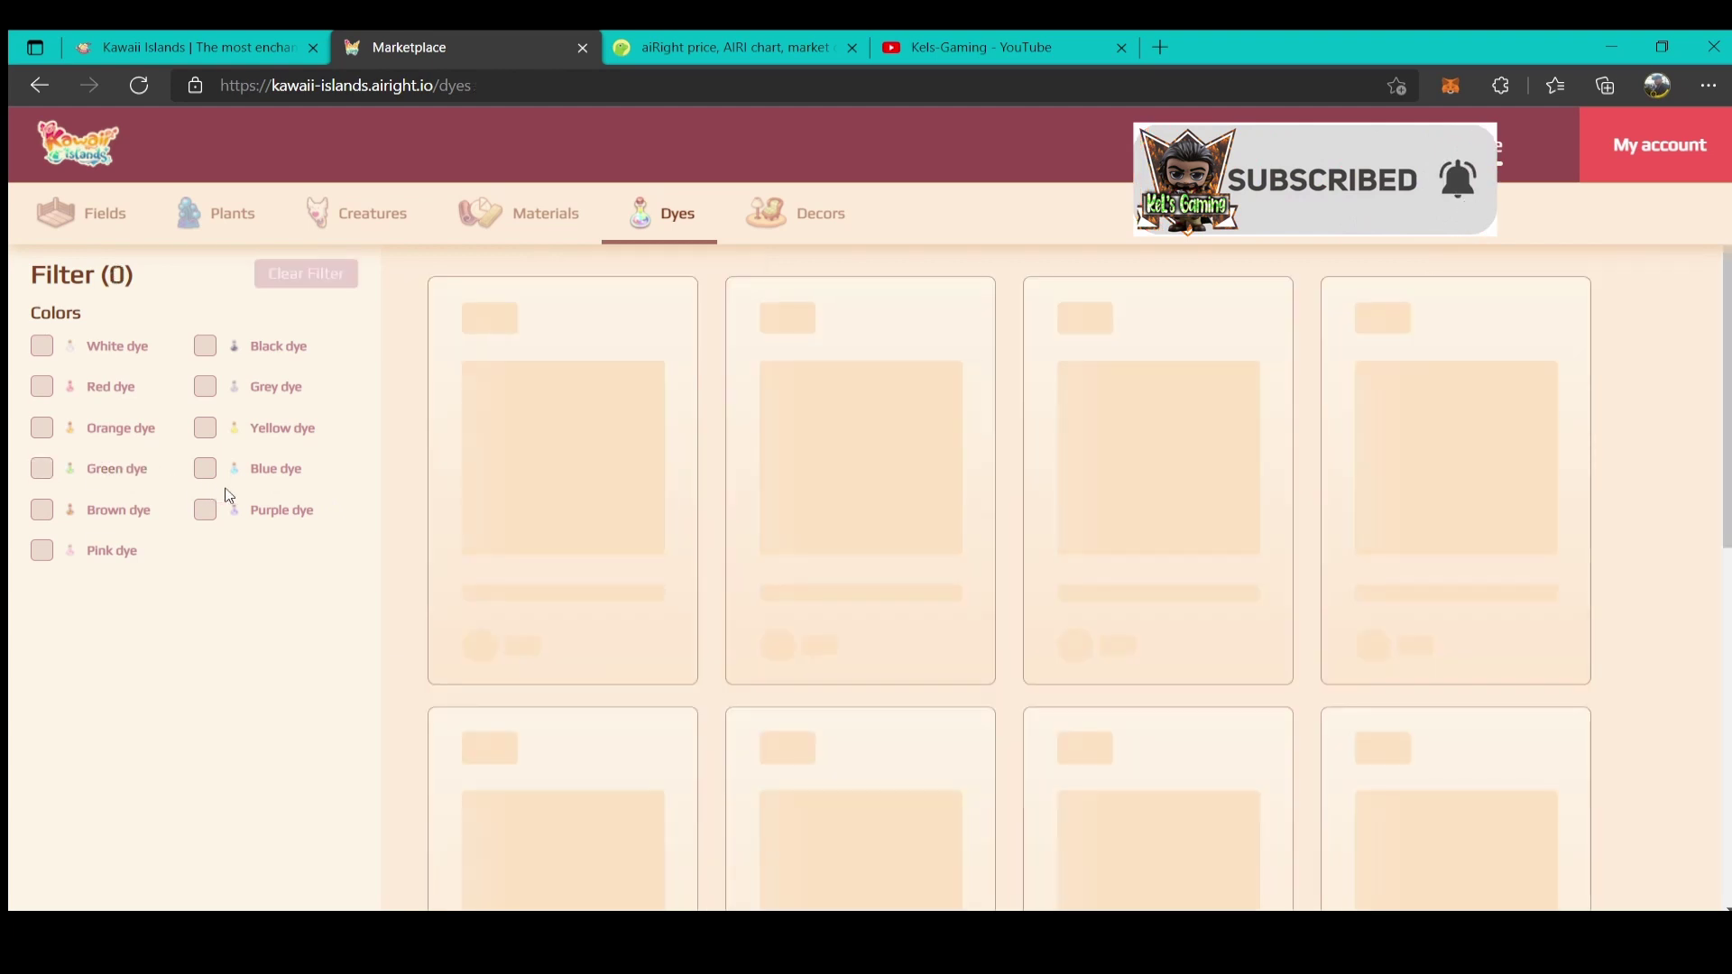
left_click(205, 468)
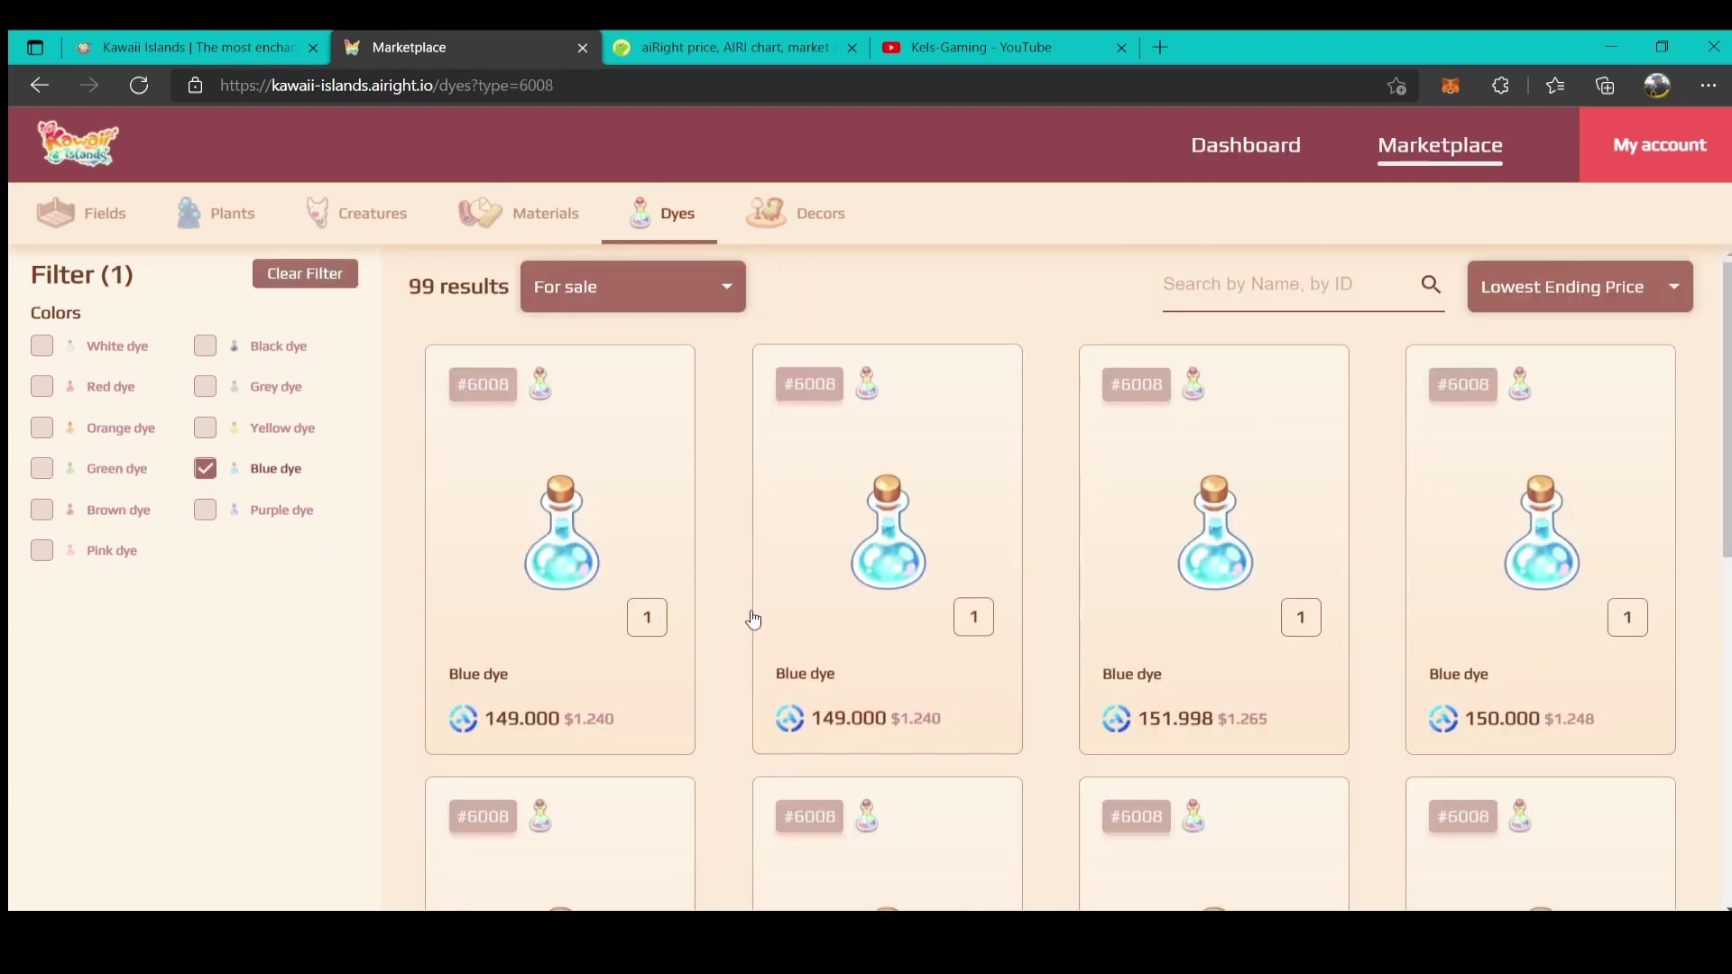
left_click(205, 468)
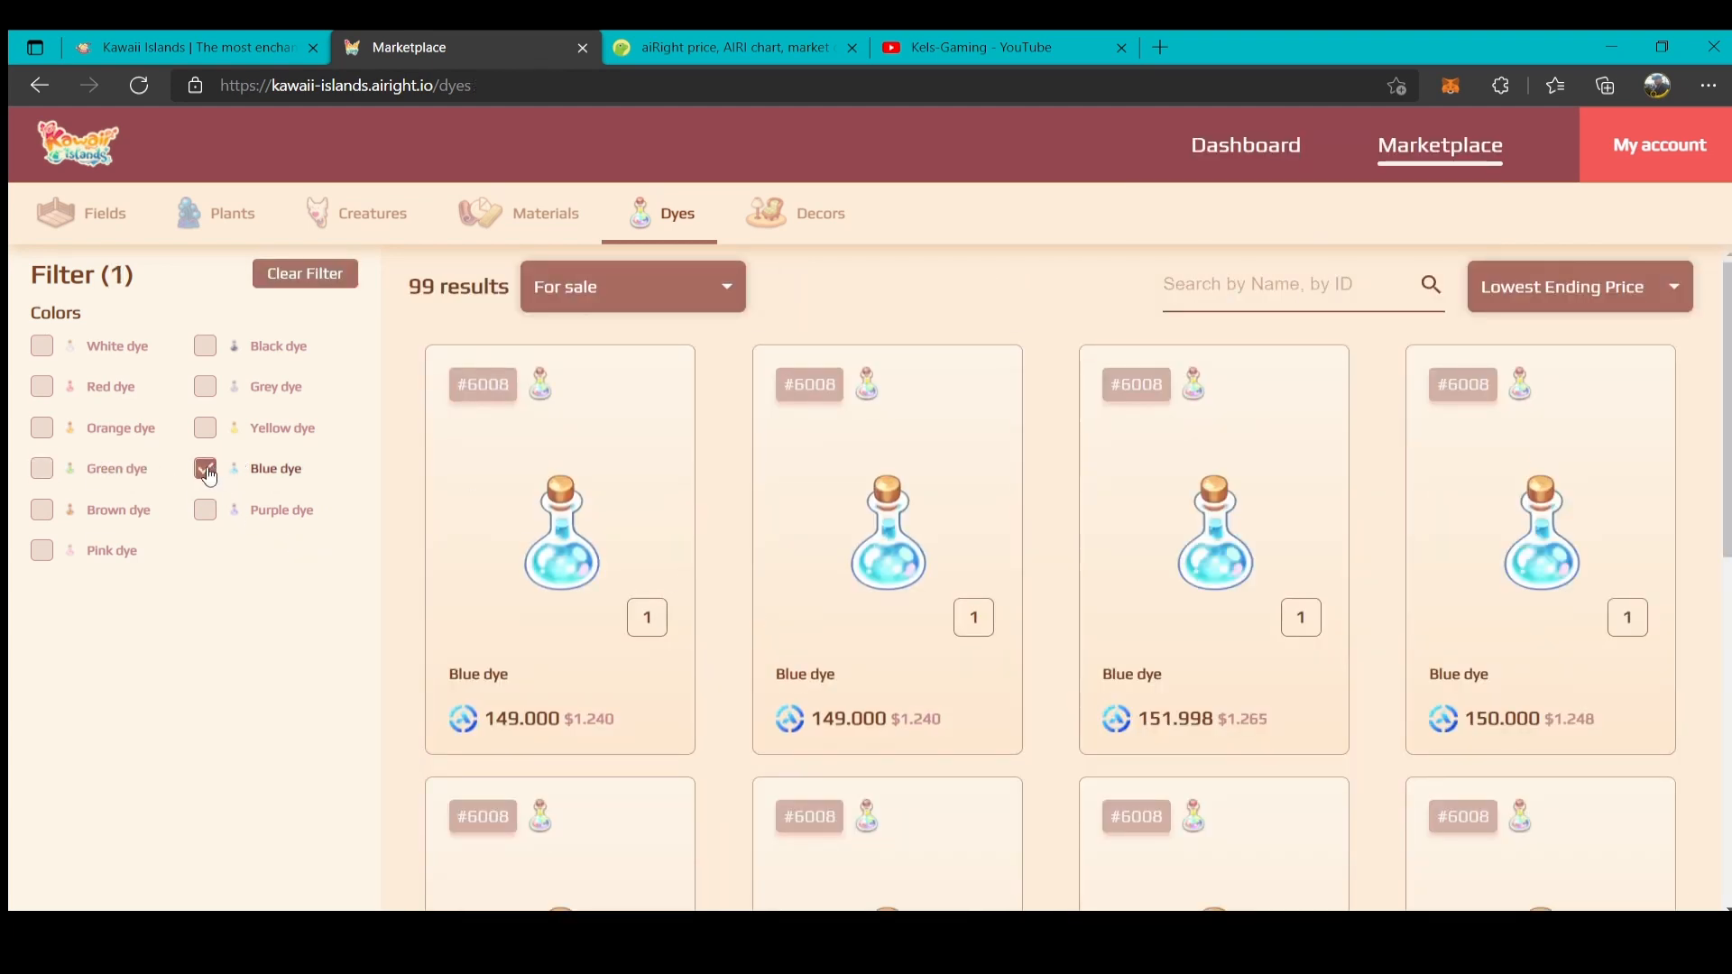
left_click(42, 550)
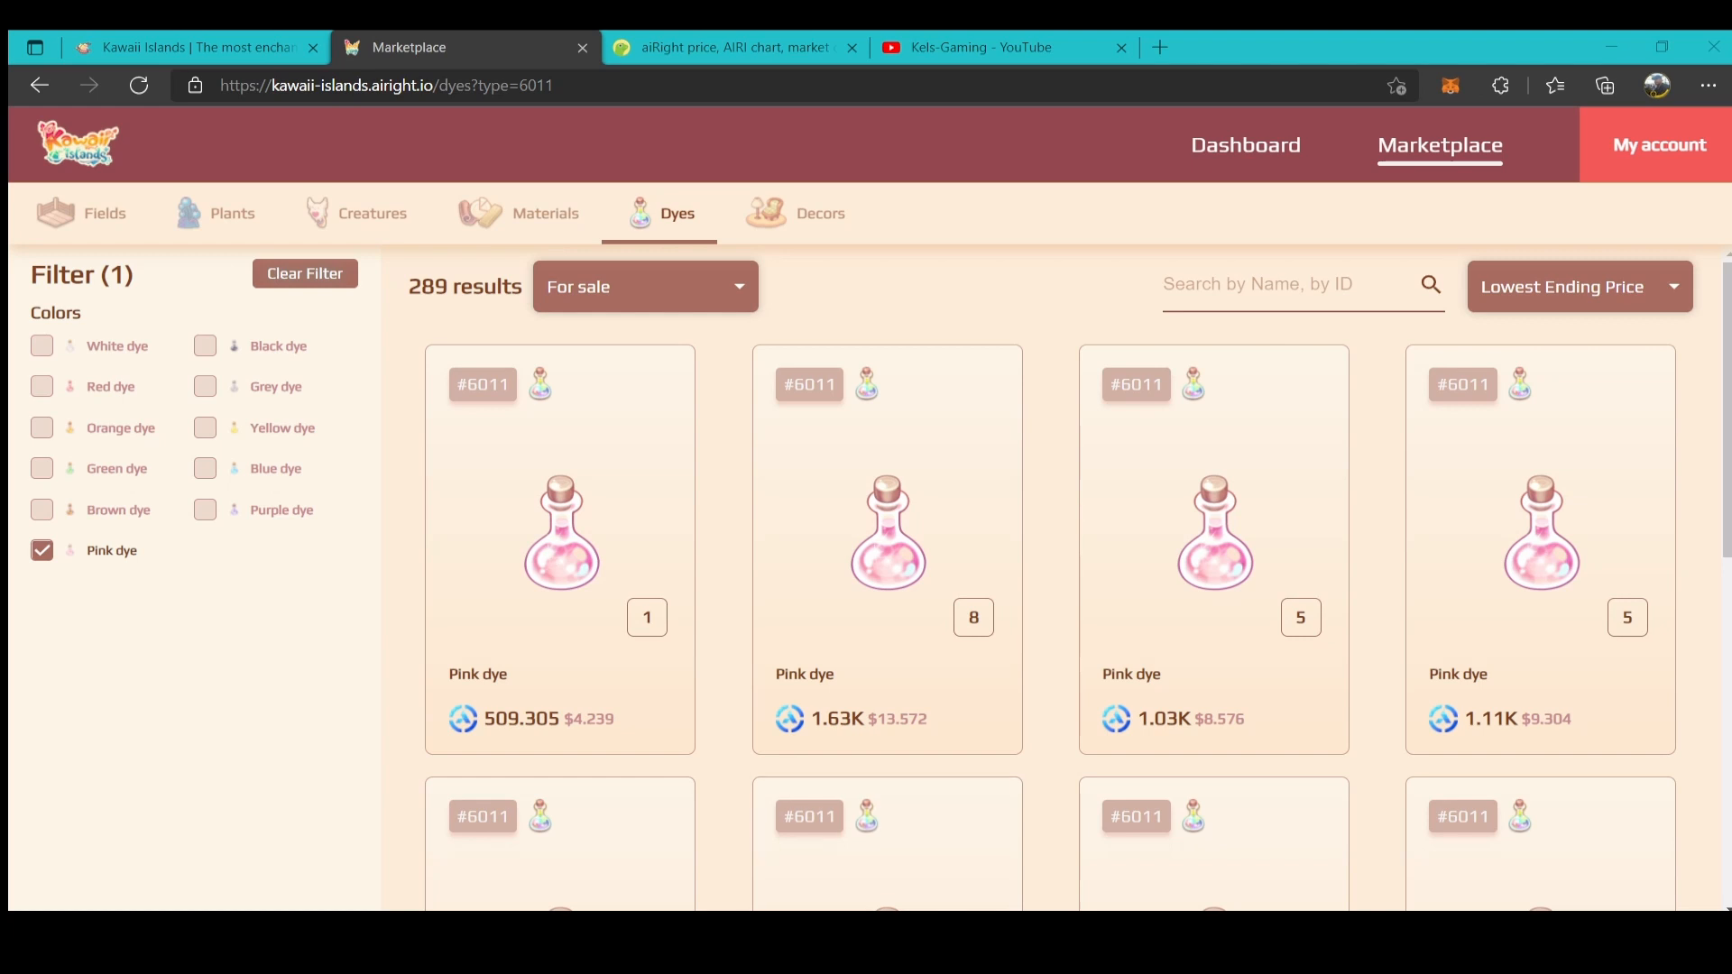
left_click(42, 551)
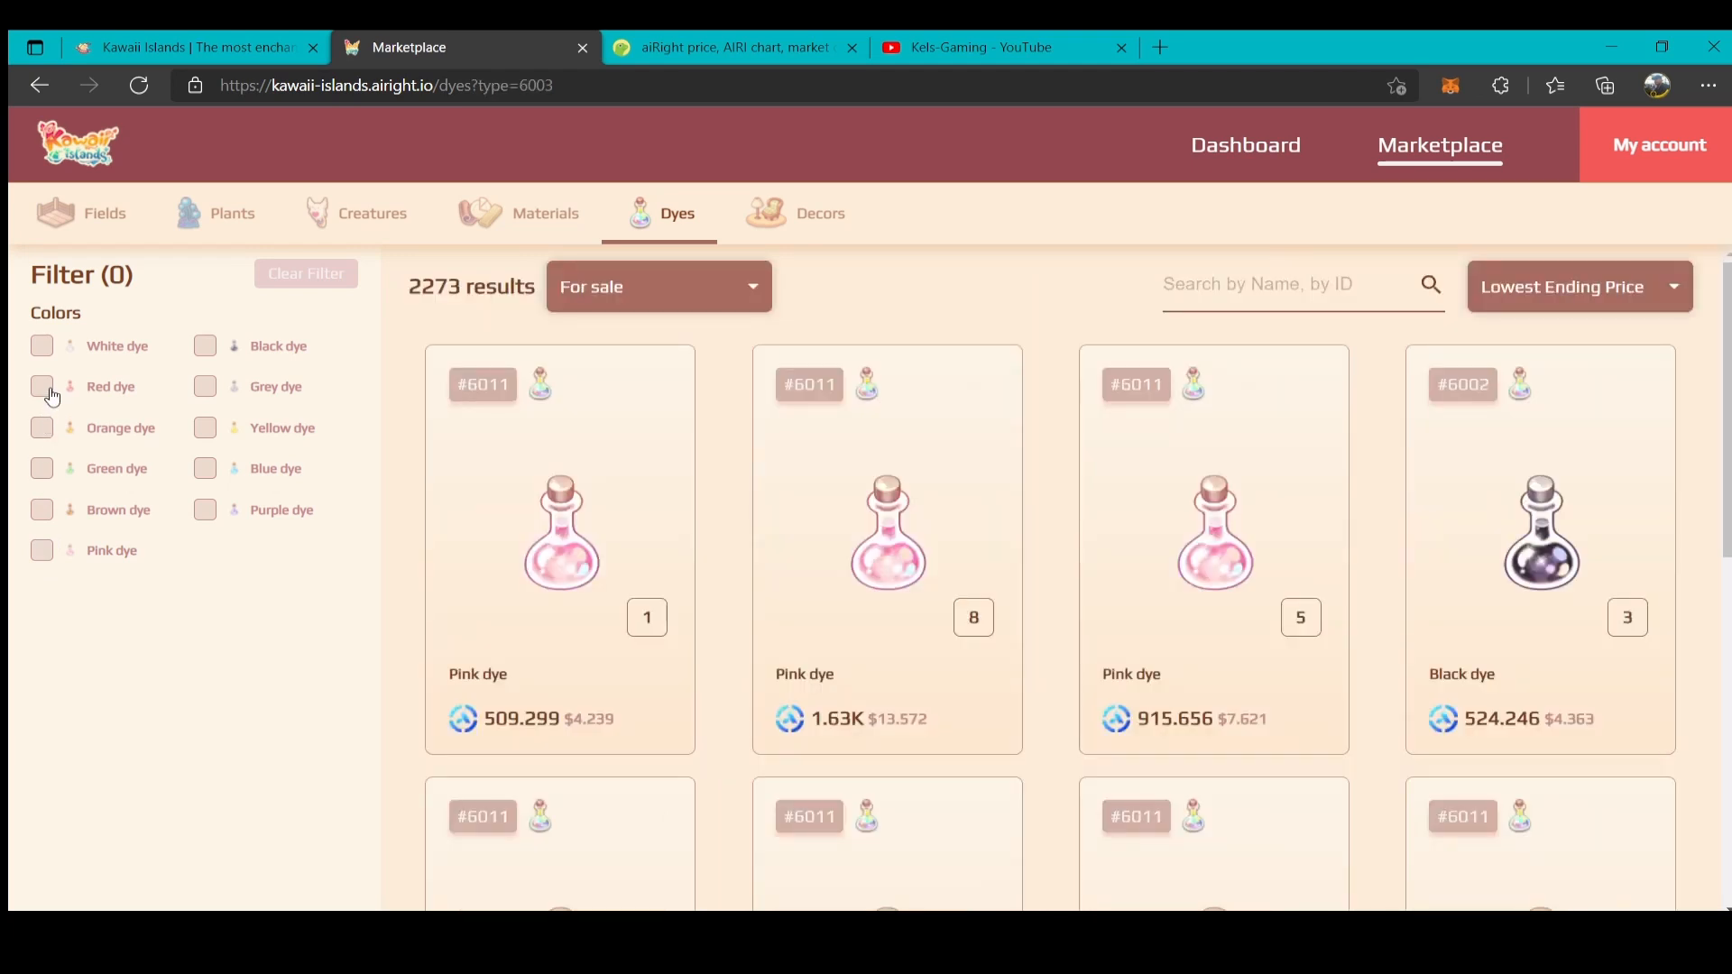
Try the Greenoo, Skyberry and Pinkberry plant filters, then sort all 180 plants by lowest starting price.
left_click(232, 213)
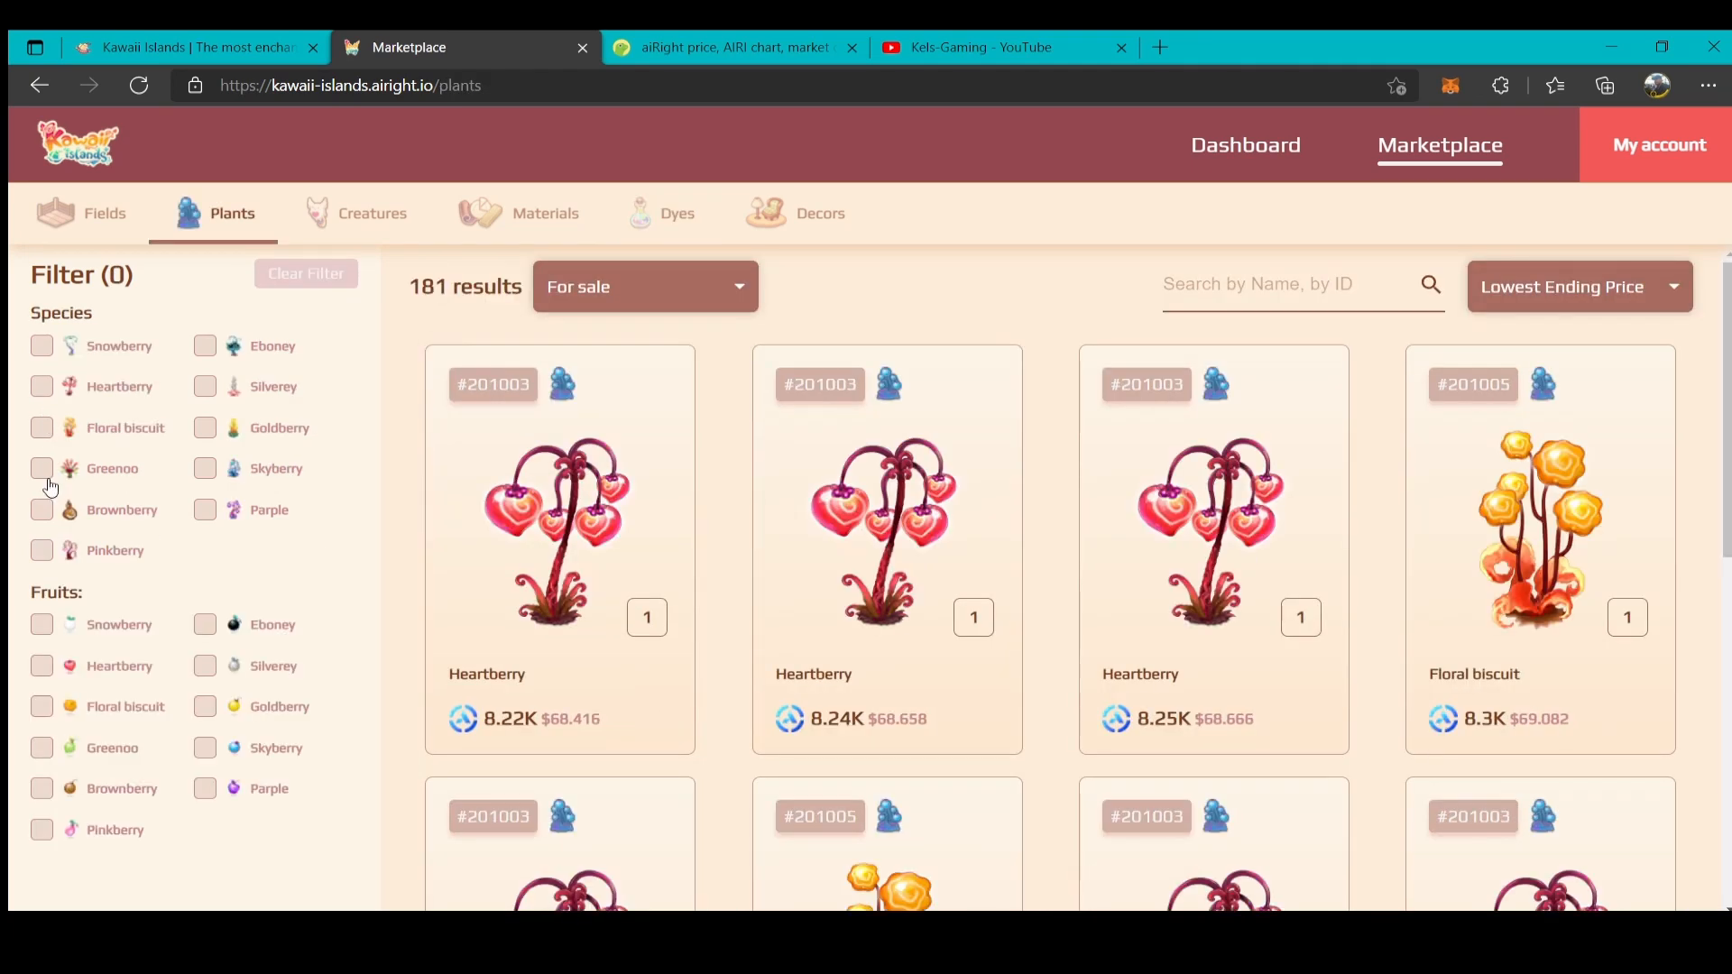
left_click(42, 467)
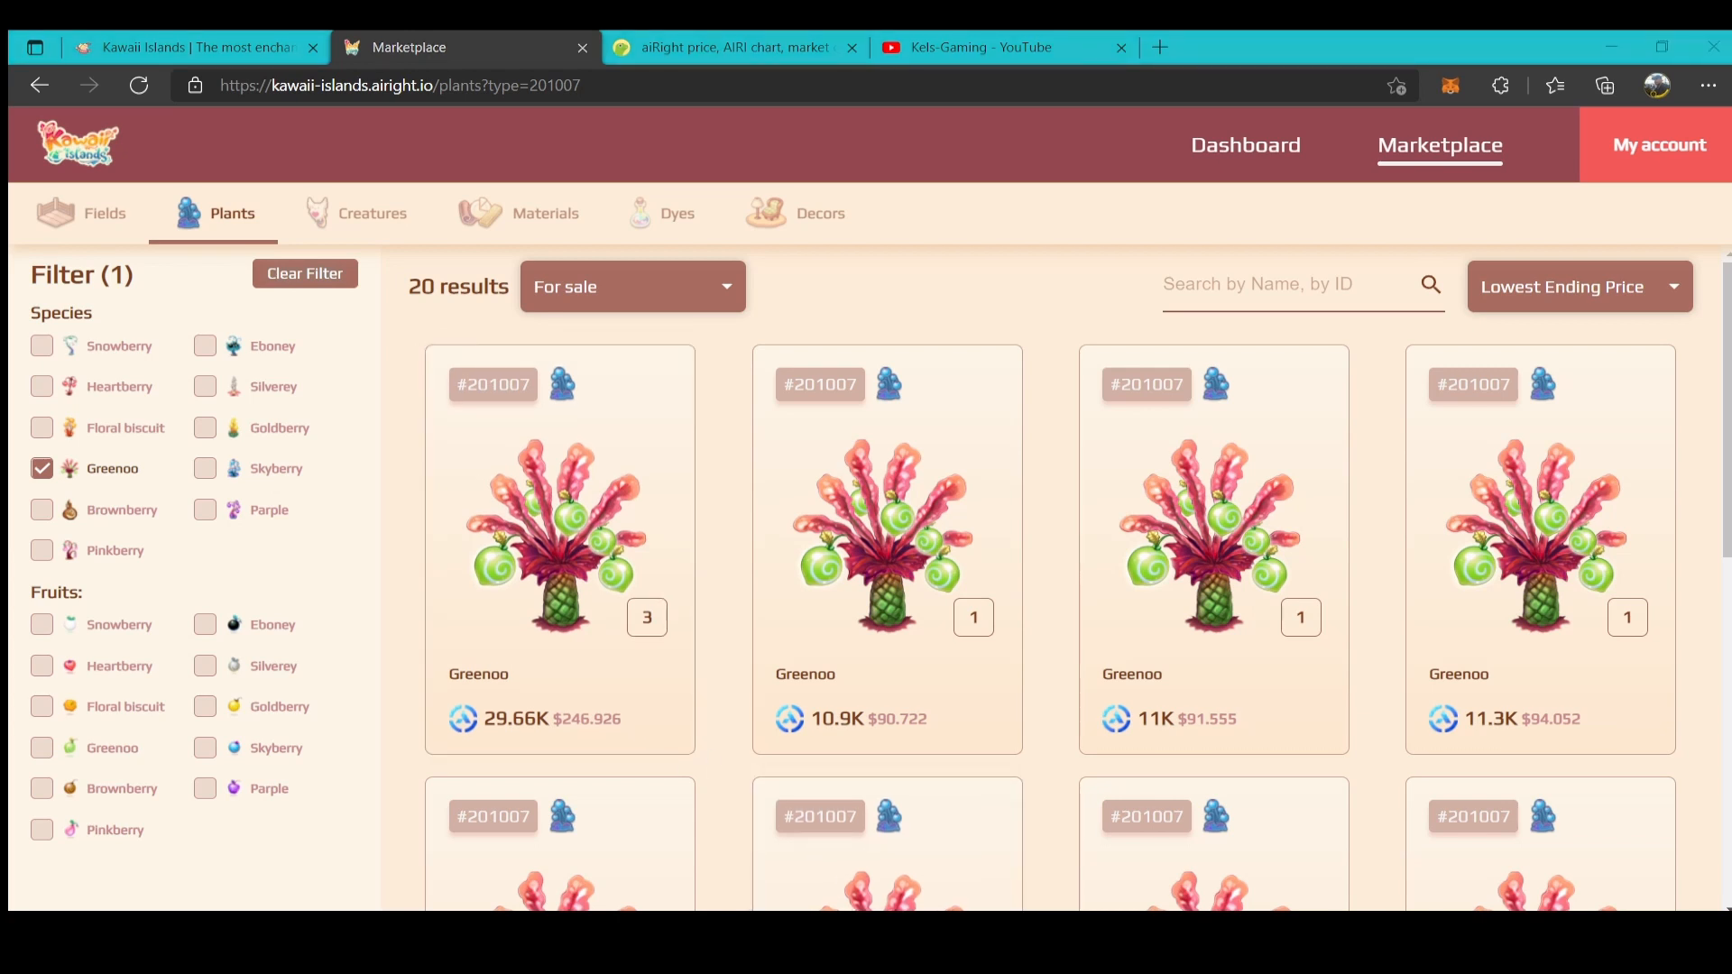
left_click(42, 468)
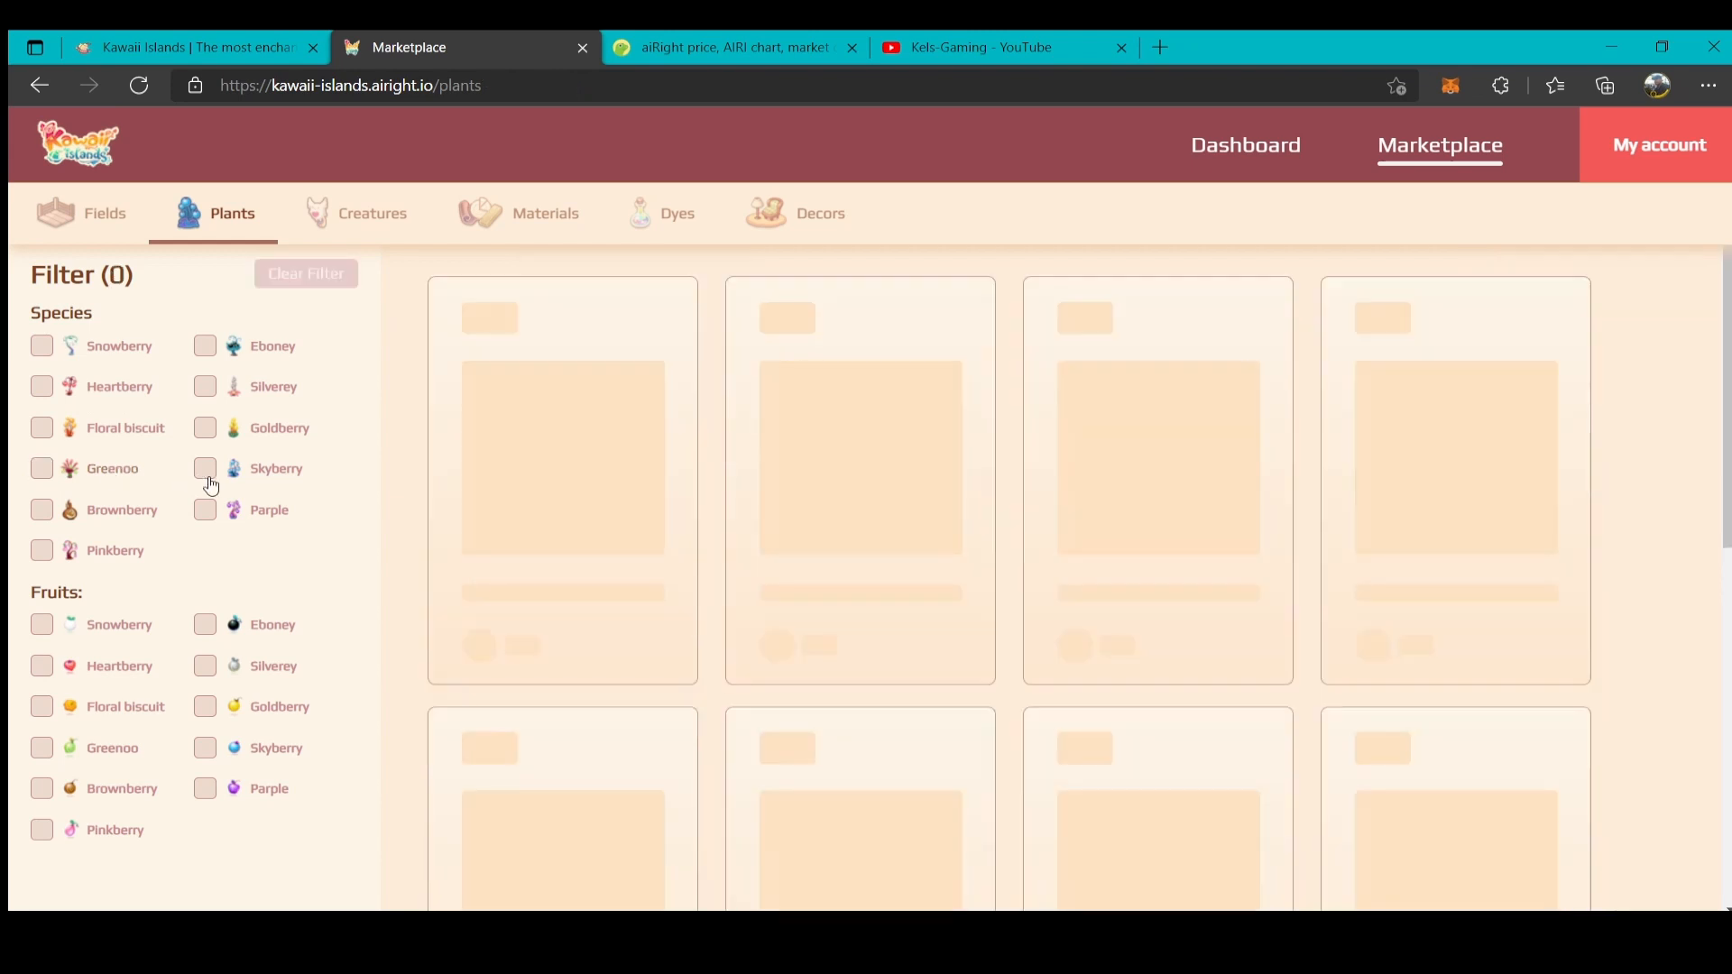
left_click(205, 468)
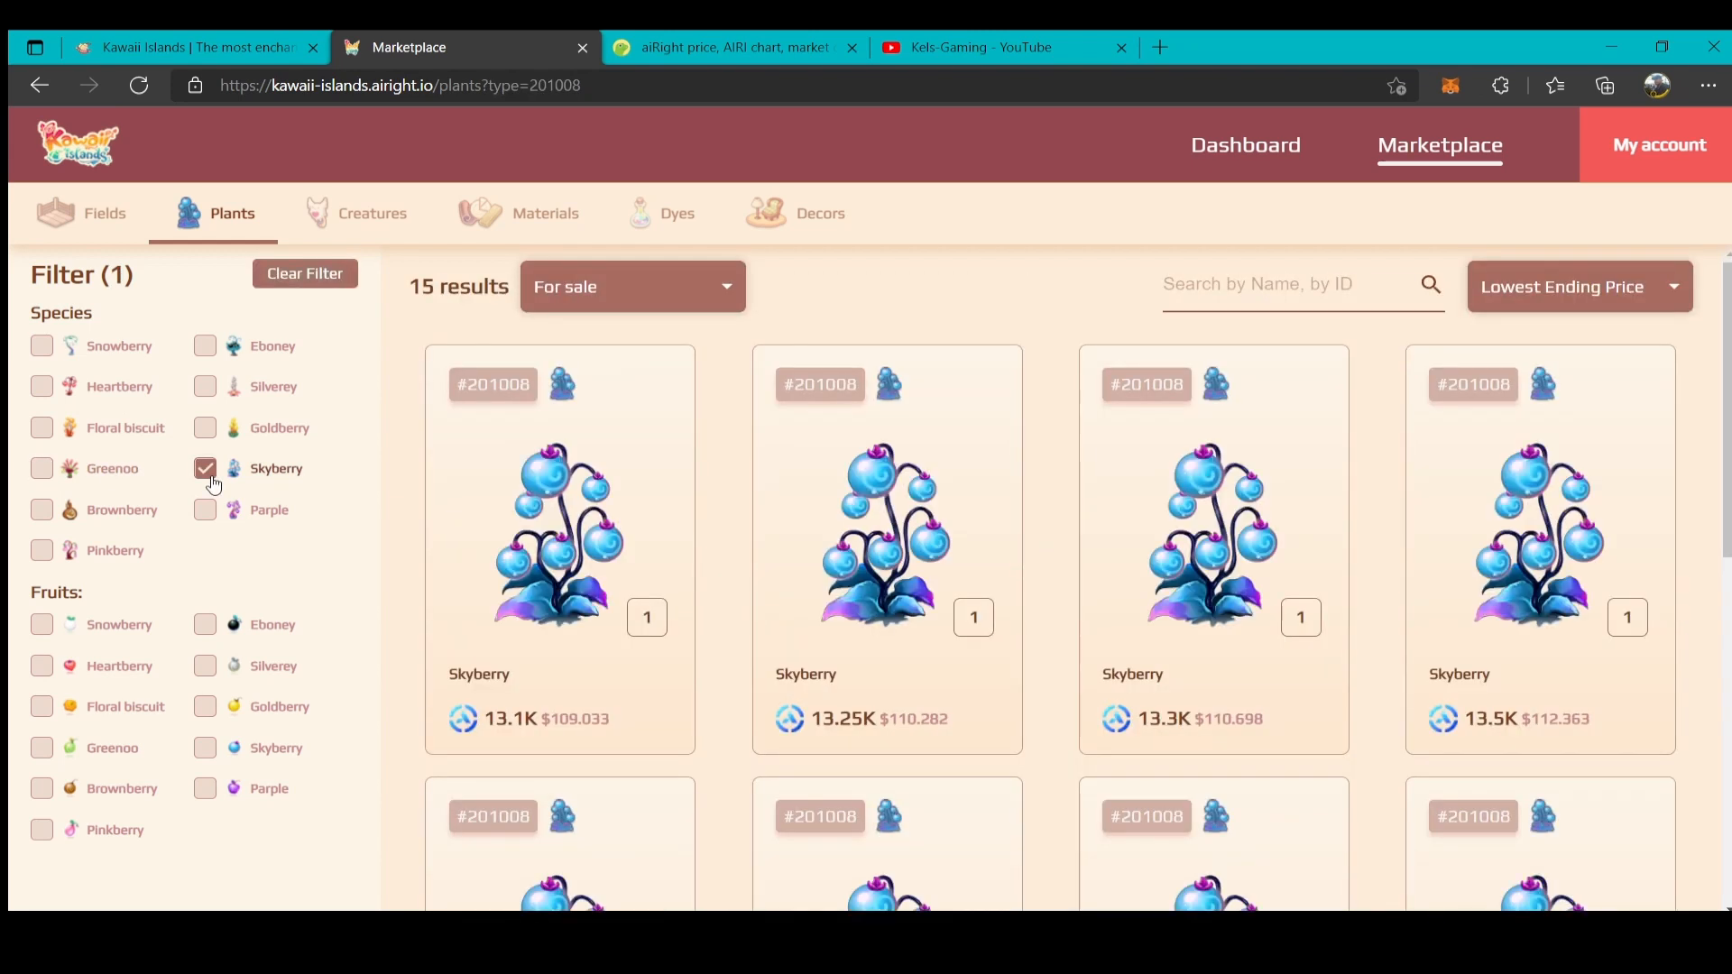
left_click(205, 468)
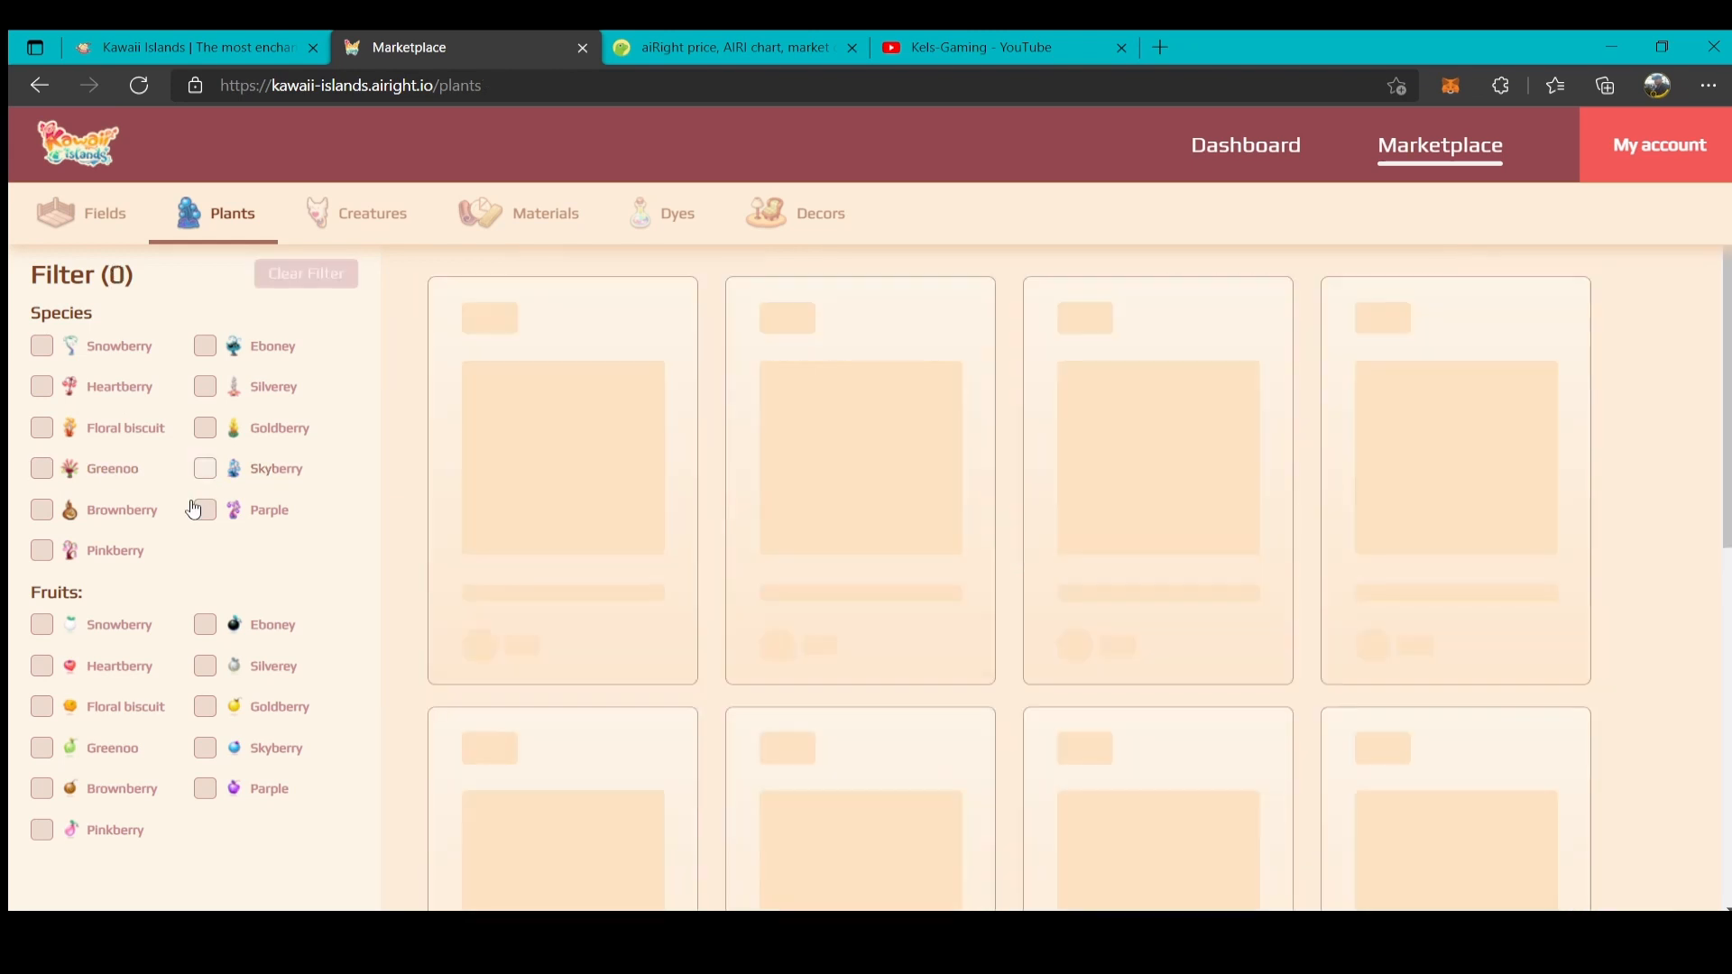
left_click(40, 551)
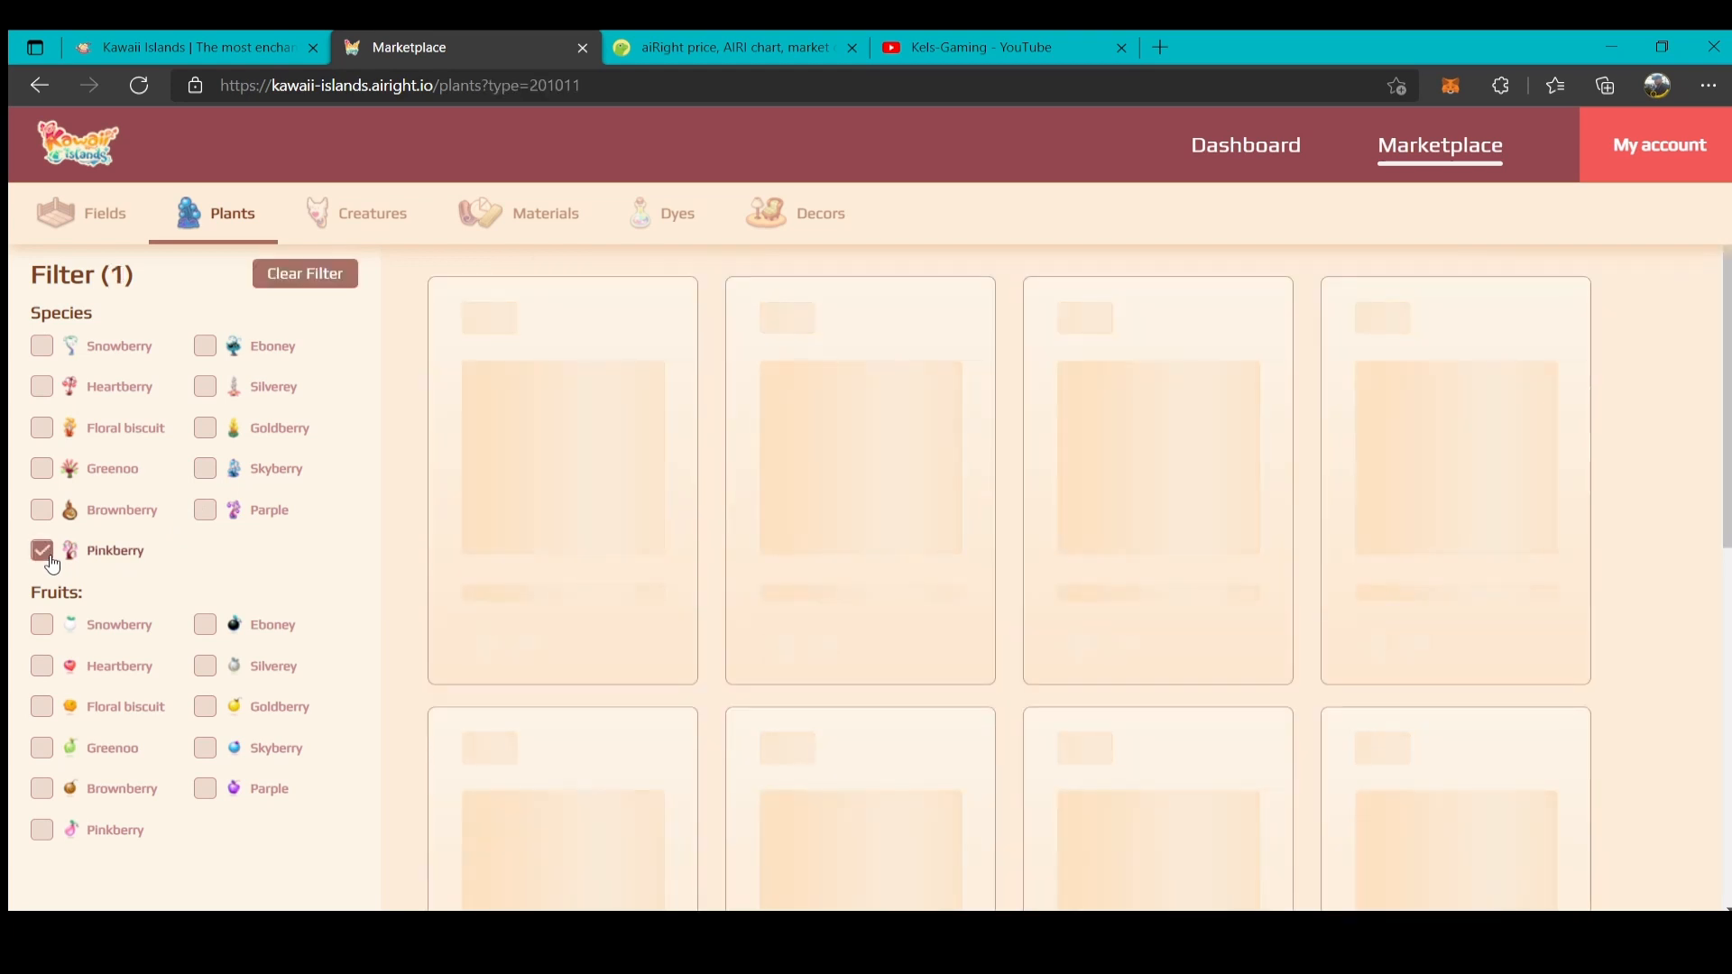
left_click(43, 550)
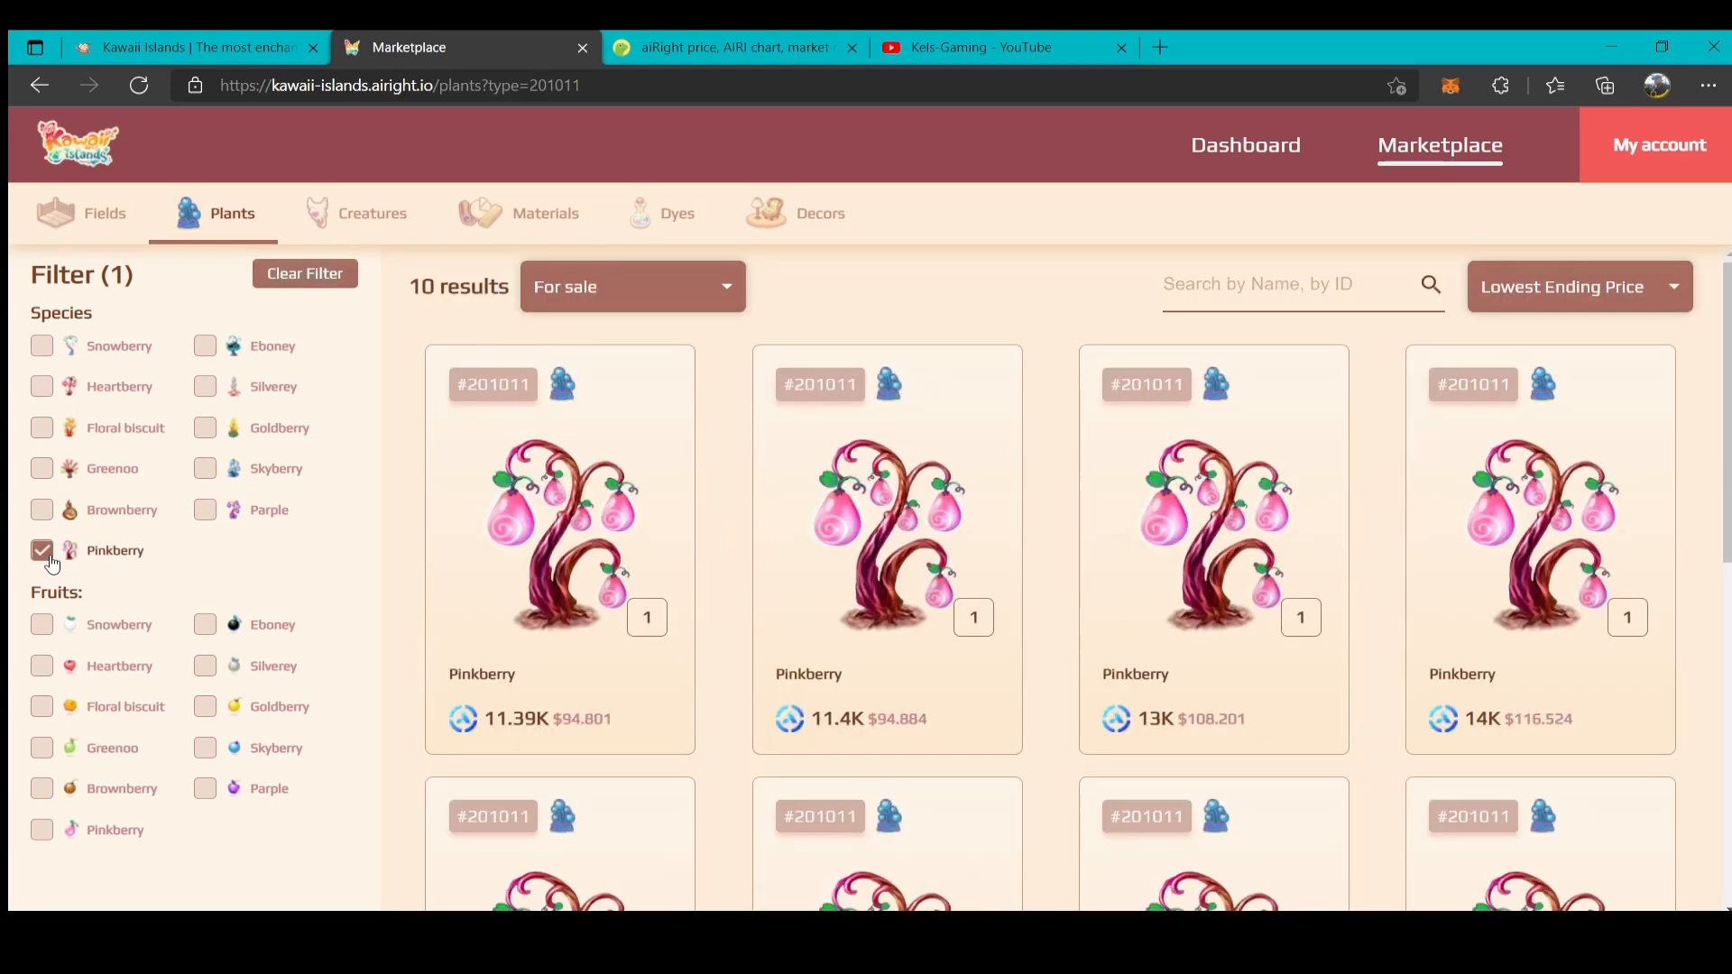
left_click(43, 551)
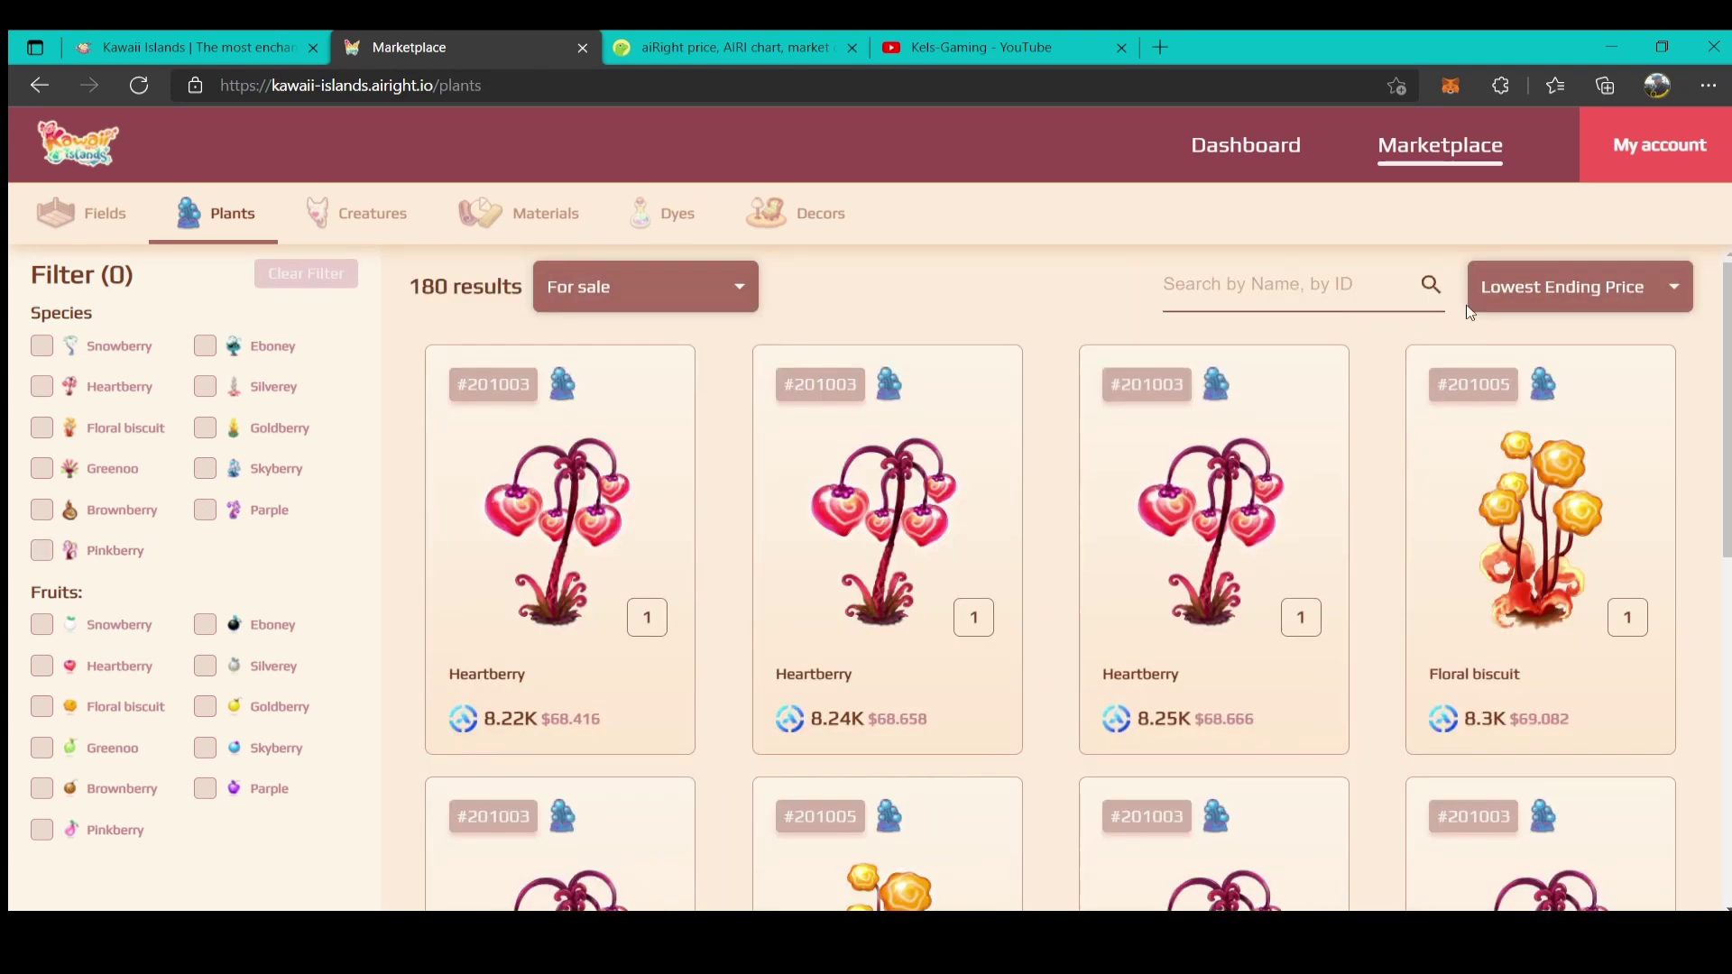
left_click(1578, 286)
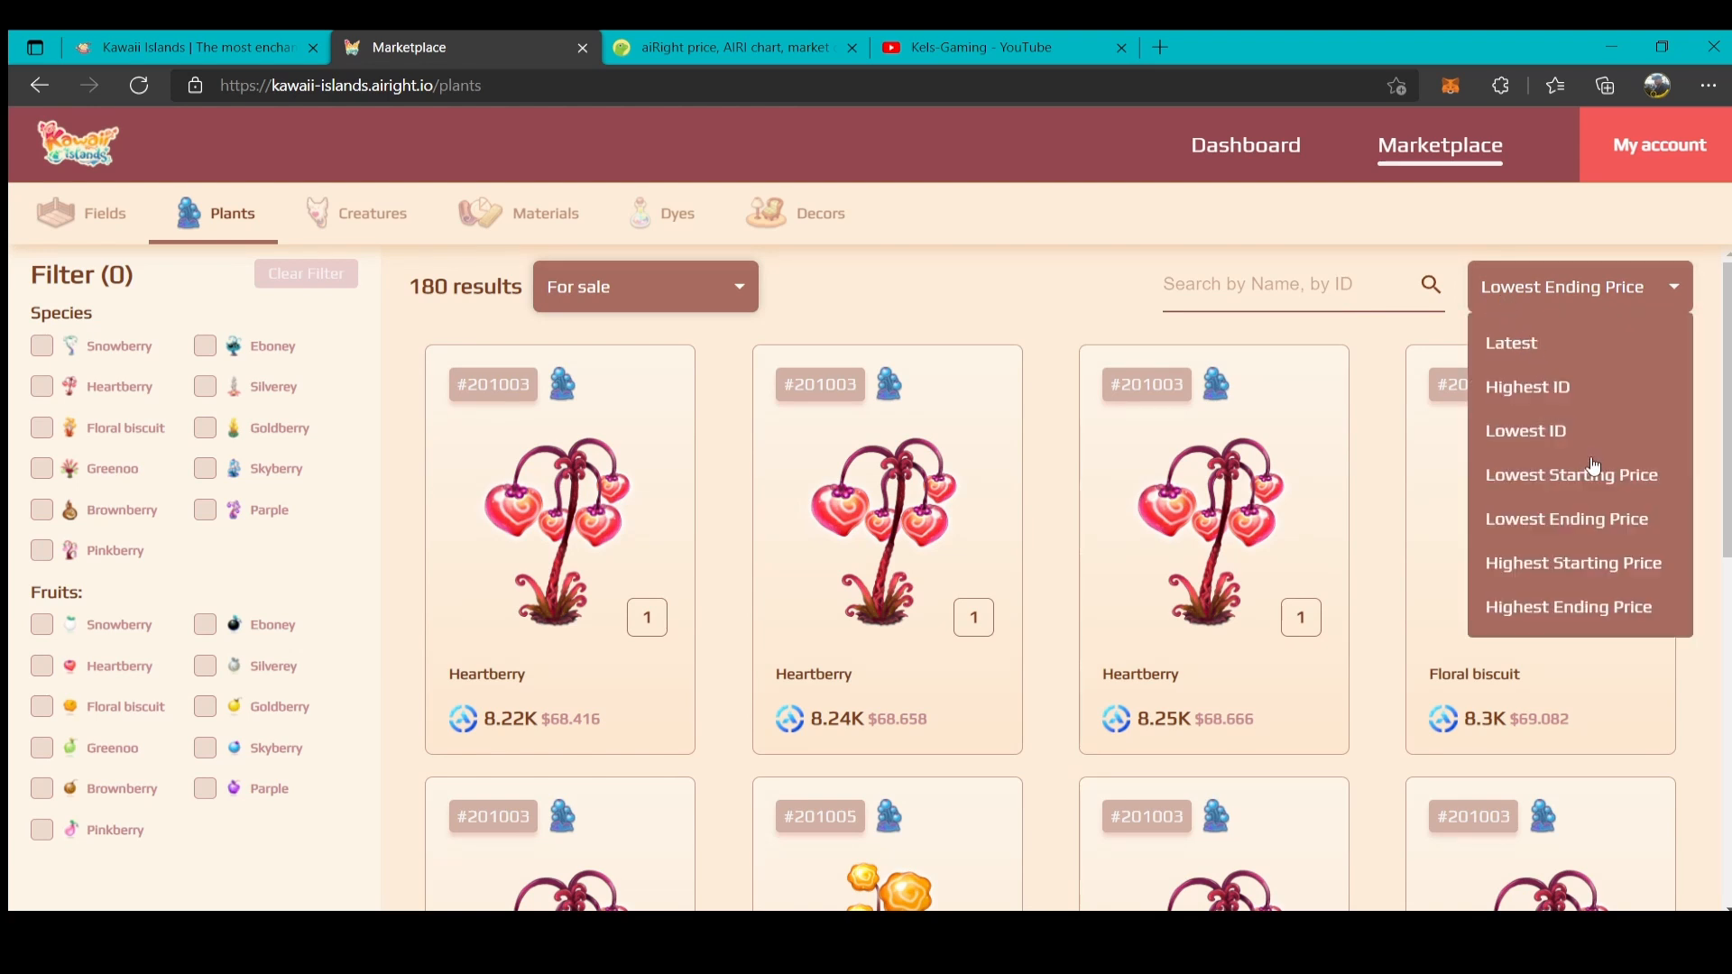
left_click(1571, 474)
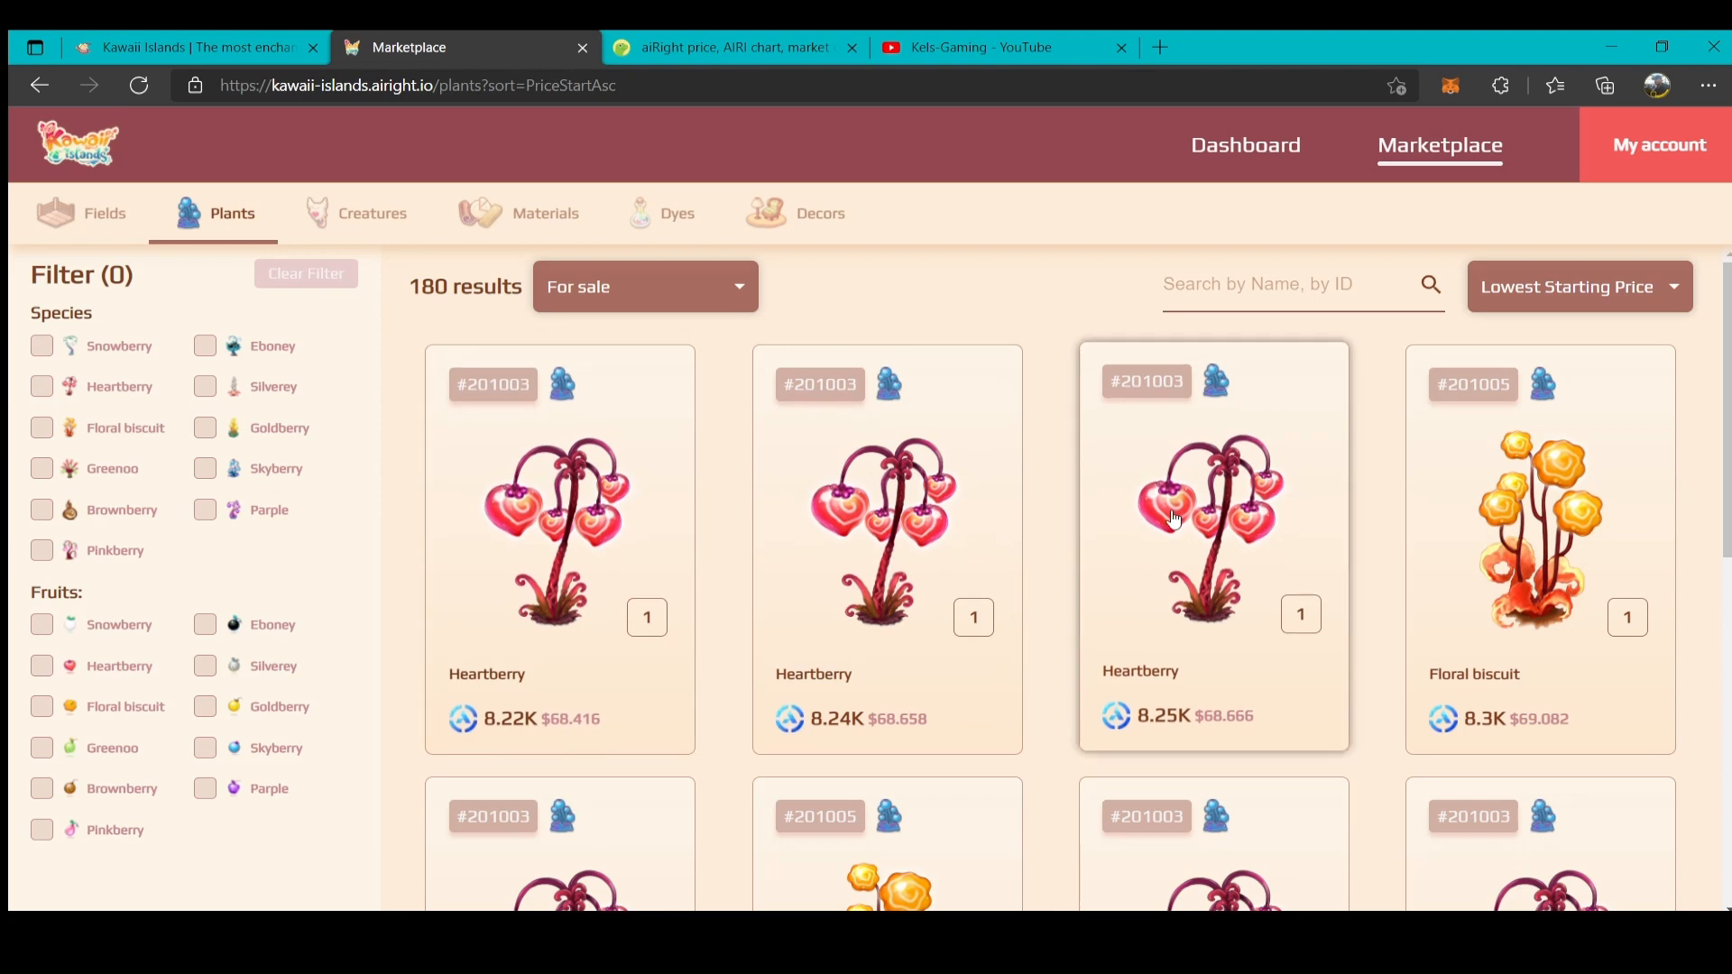
left_click(371, 213)
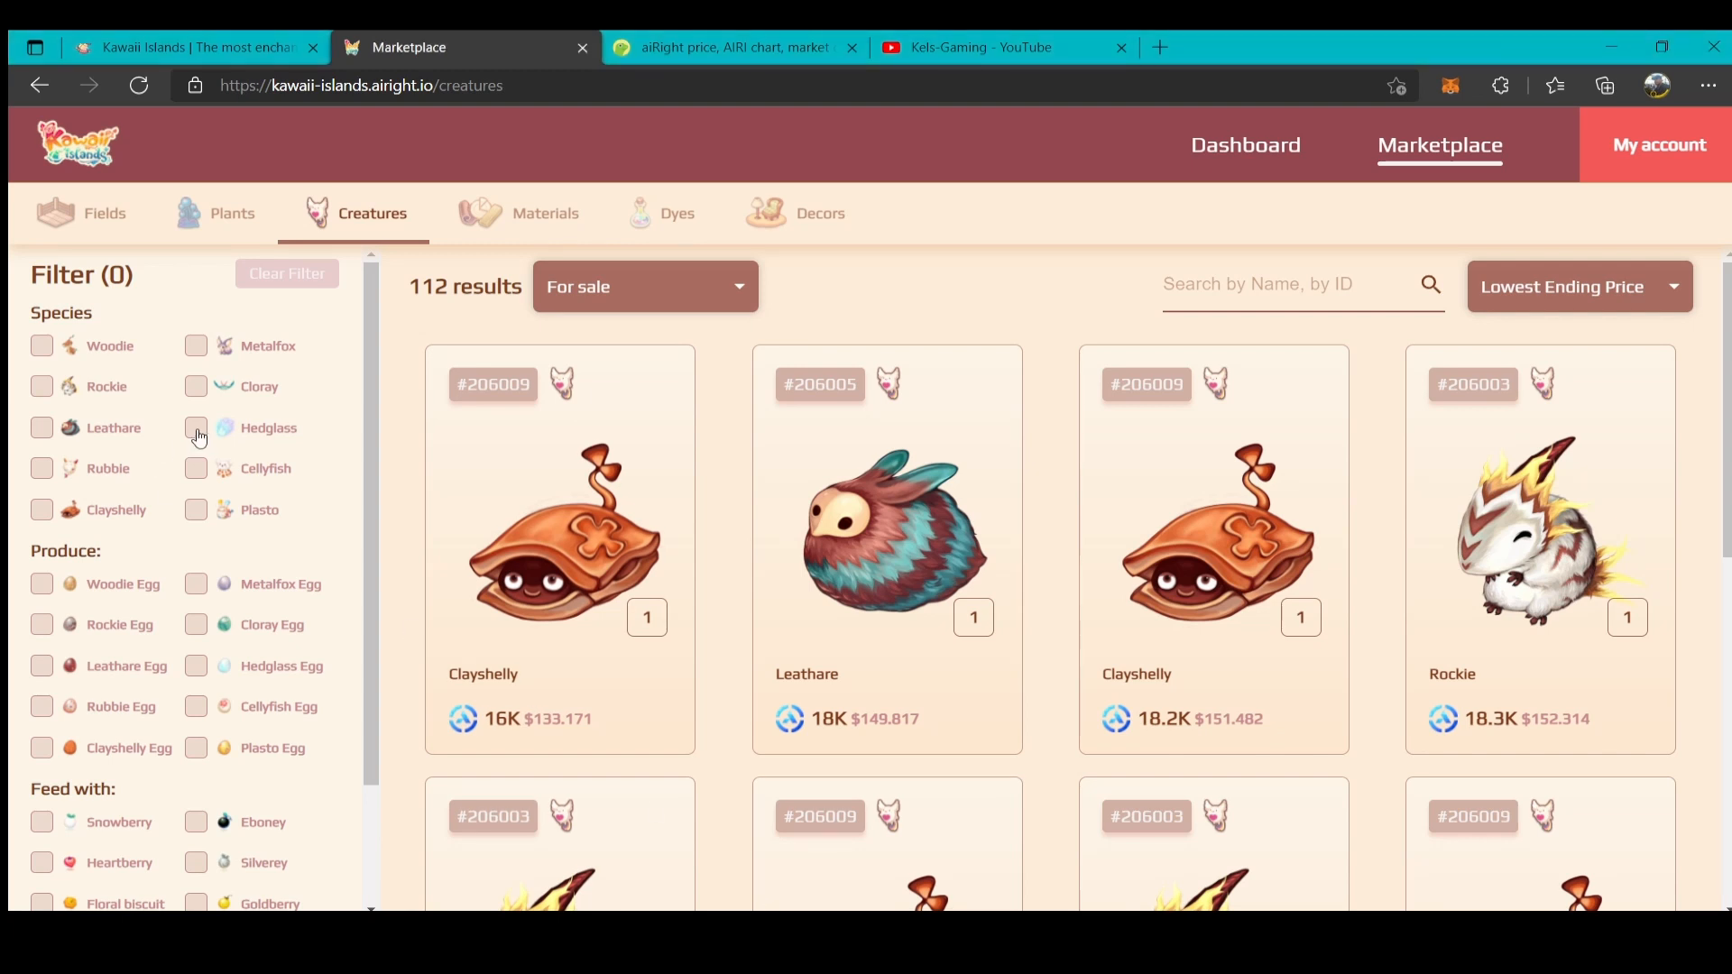
left_click(196, 385)
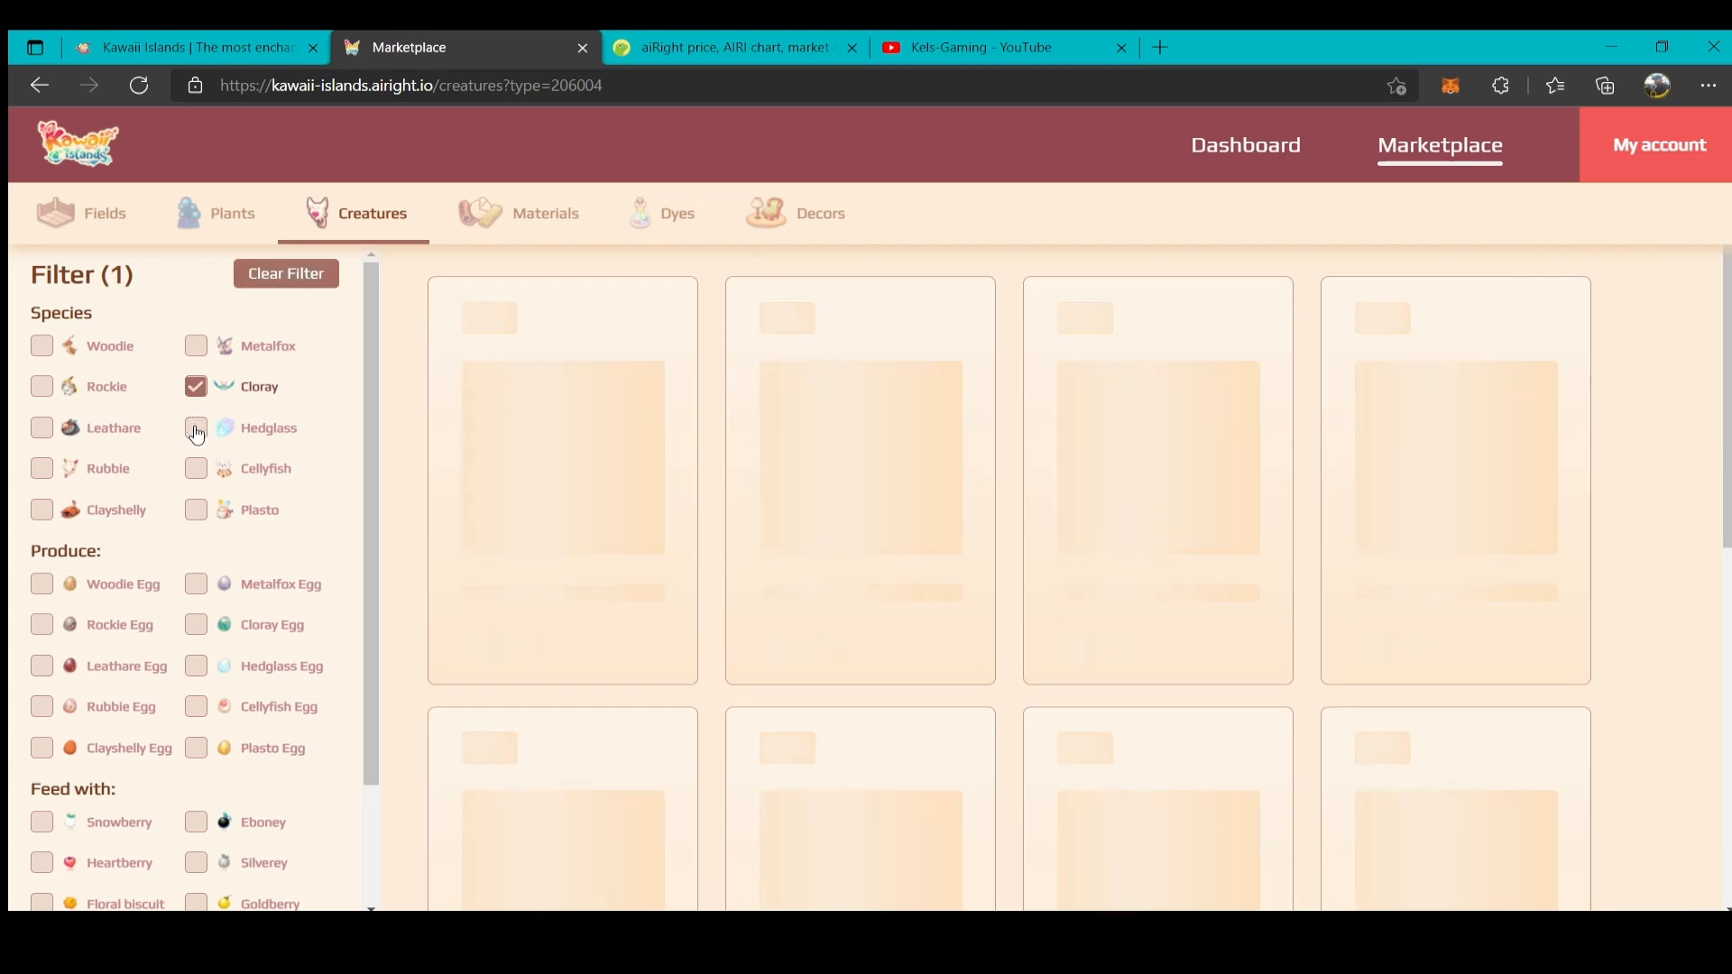
left_click(195, 428)
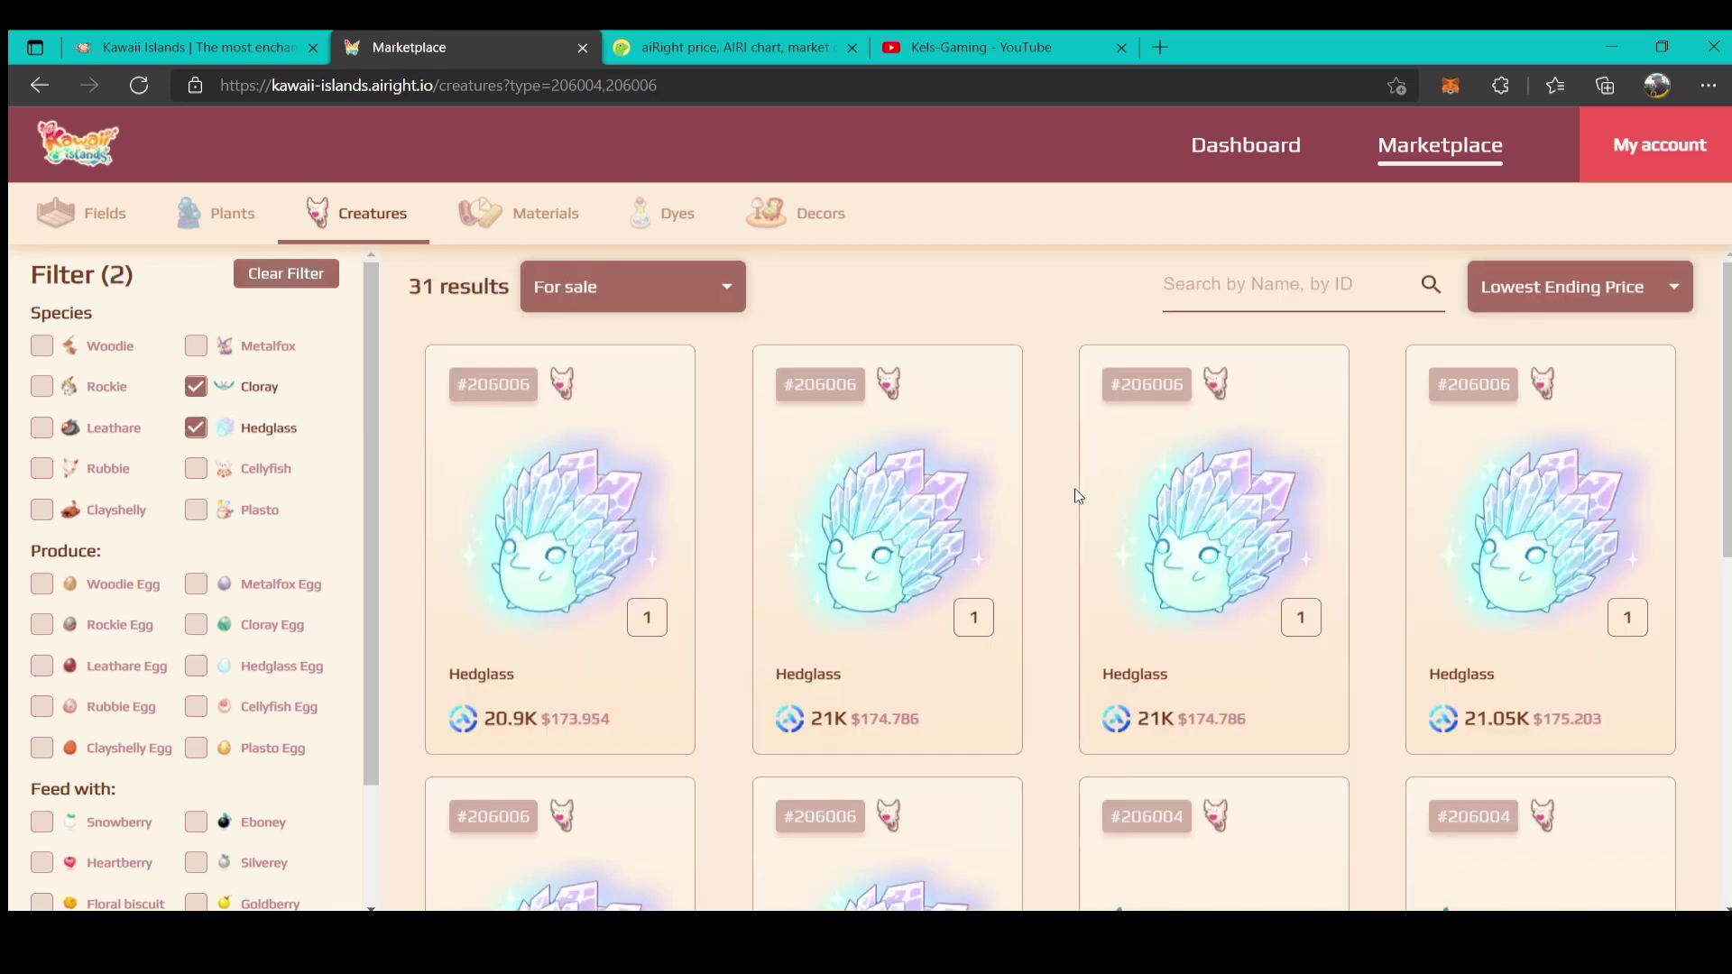
scroll("down", 3)
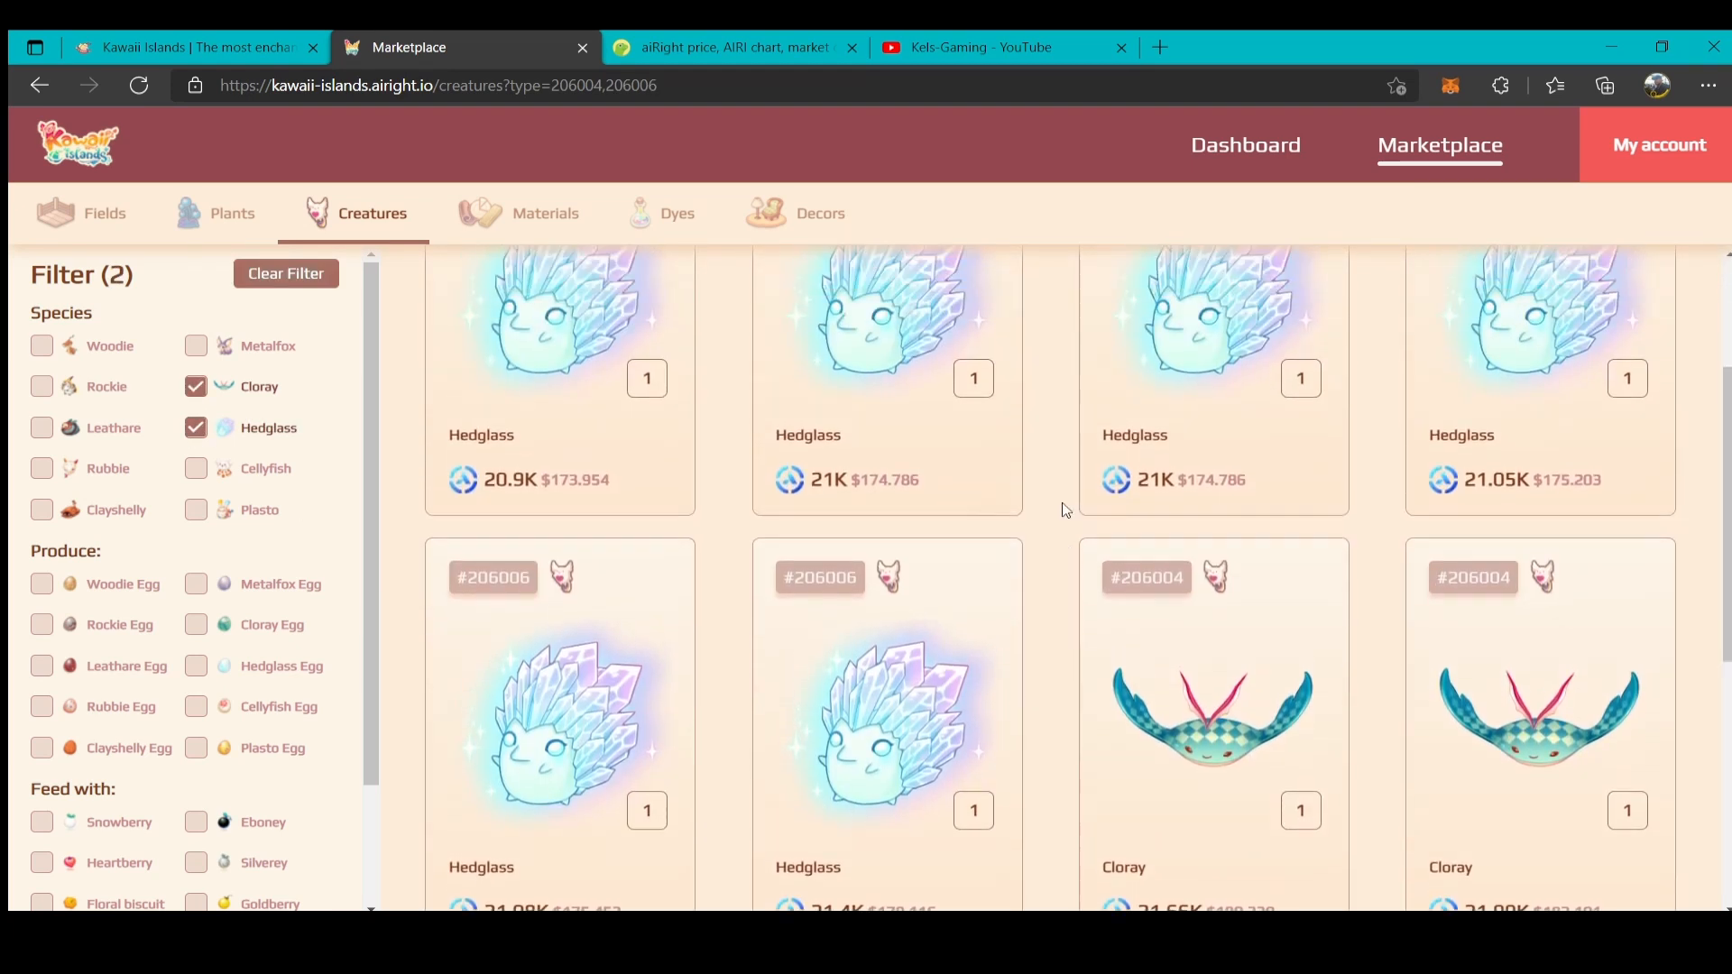
left_click(285, 272)
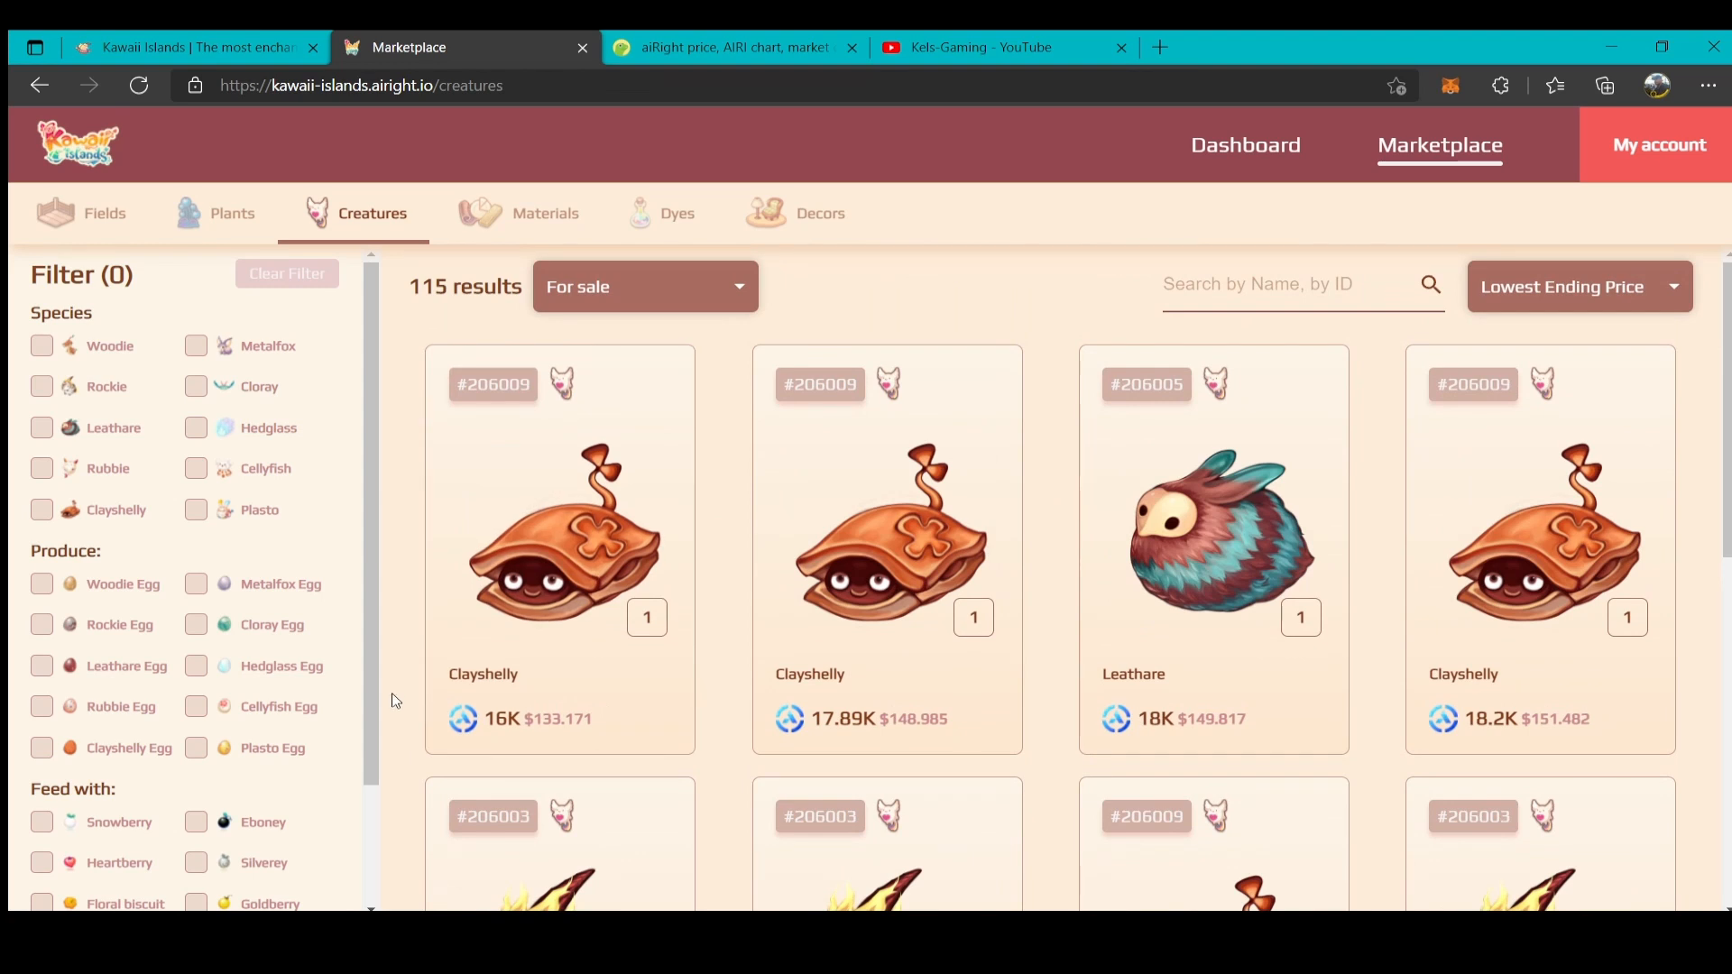
mouse_move(193, 432)
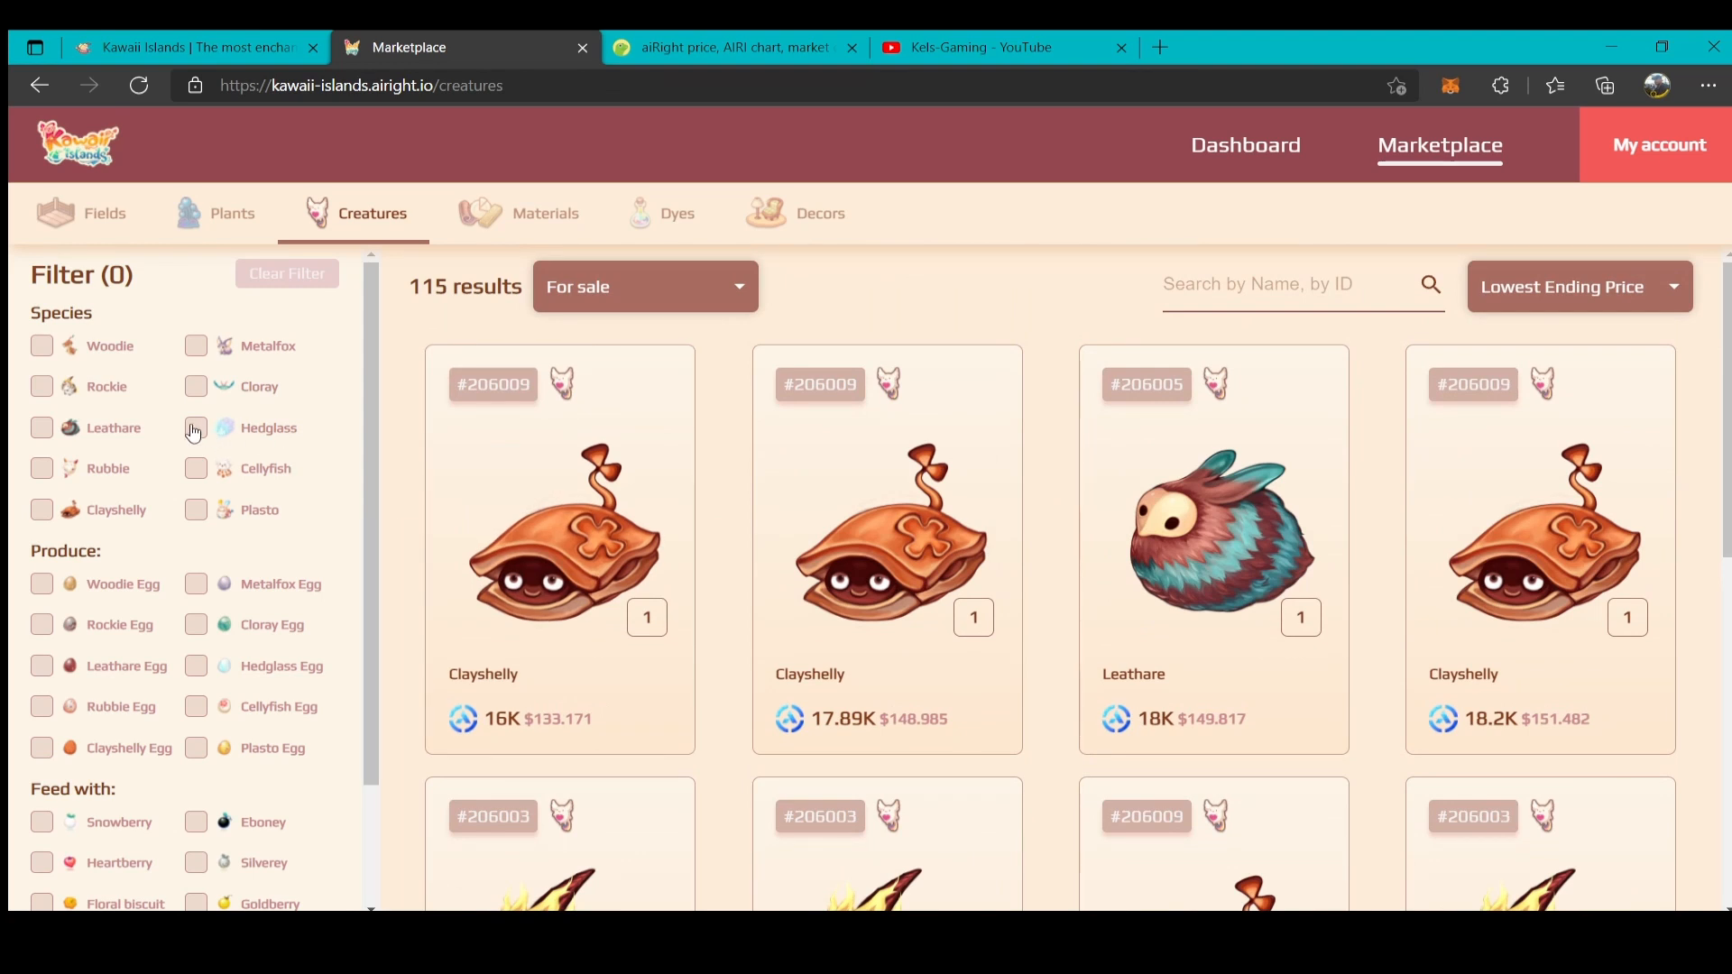
Filter creatures to Hedglass and Plasto and check the cheapest Plasto listing.
left_click(196, 428)
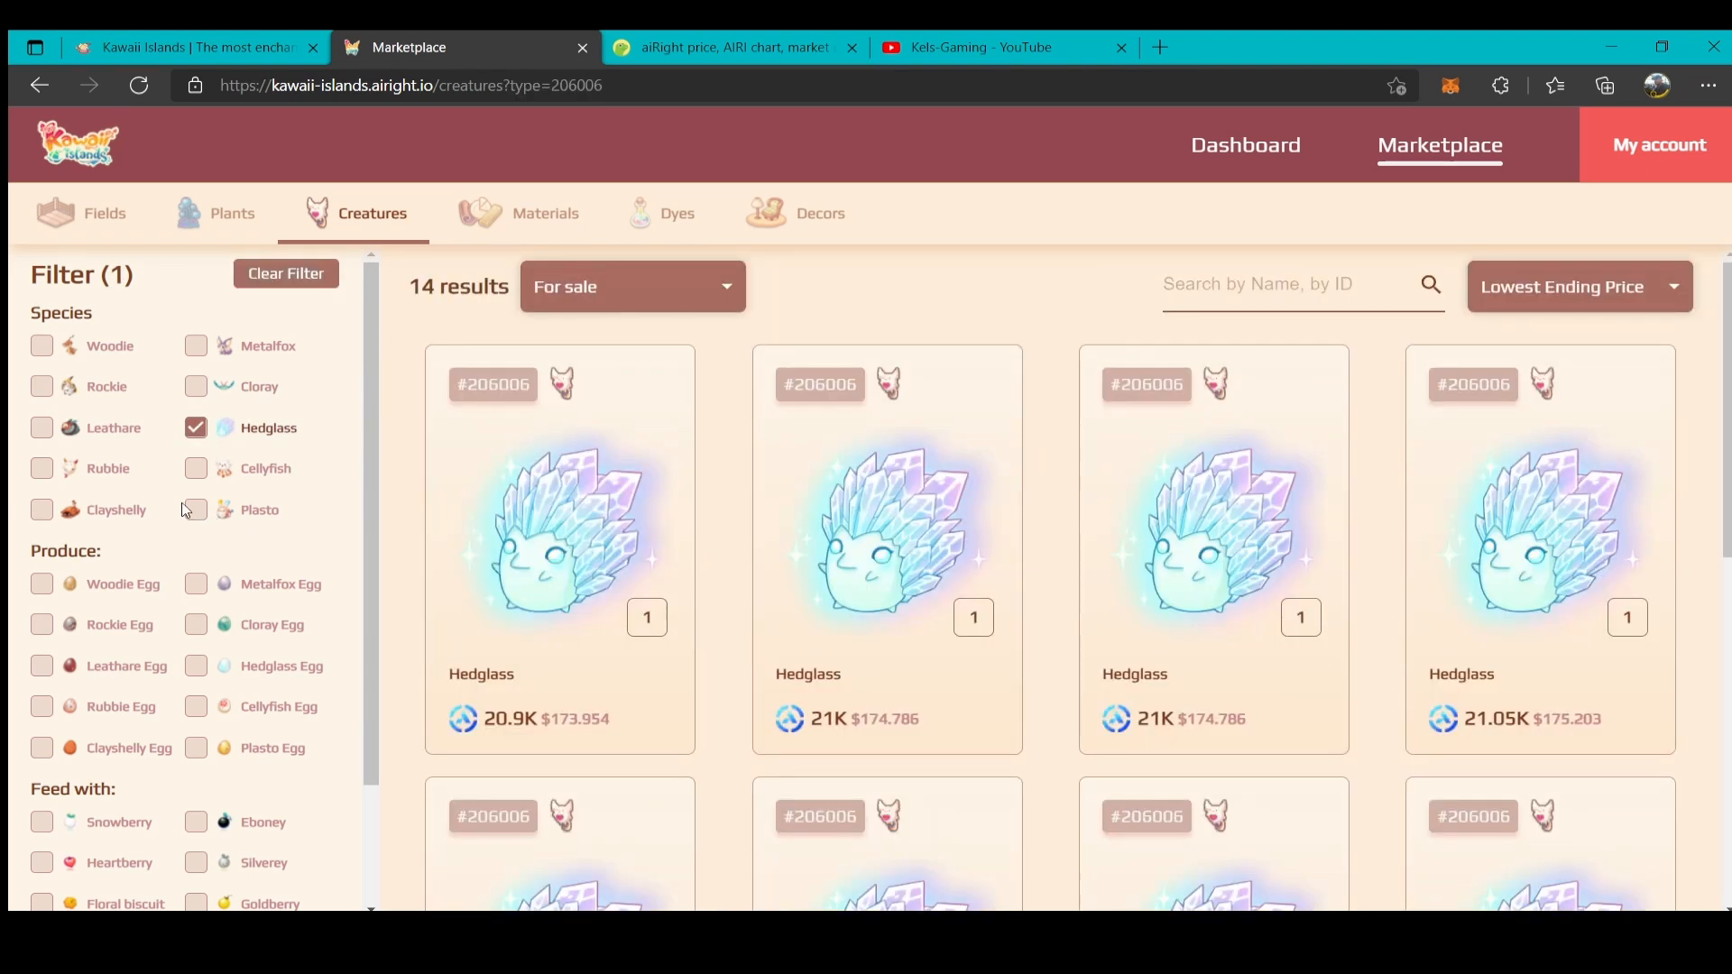
left_click(196, 509)
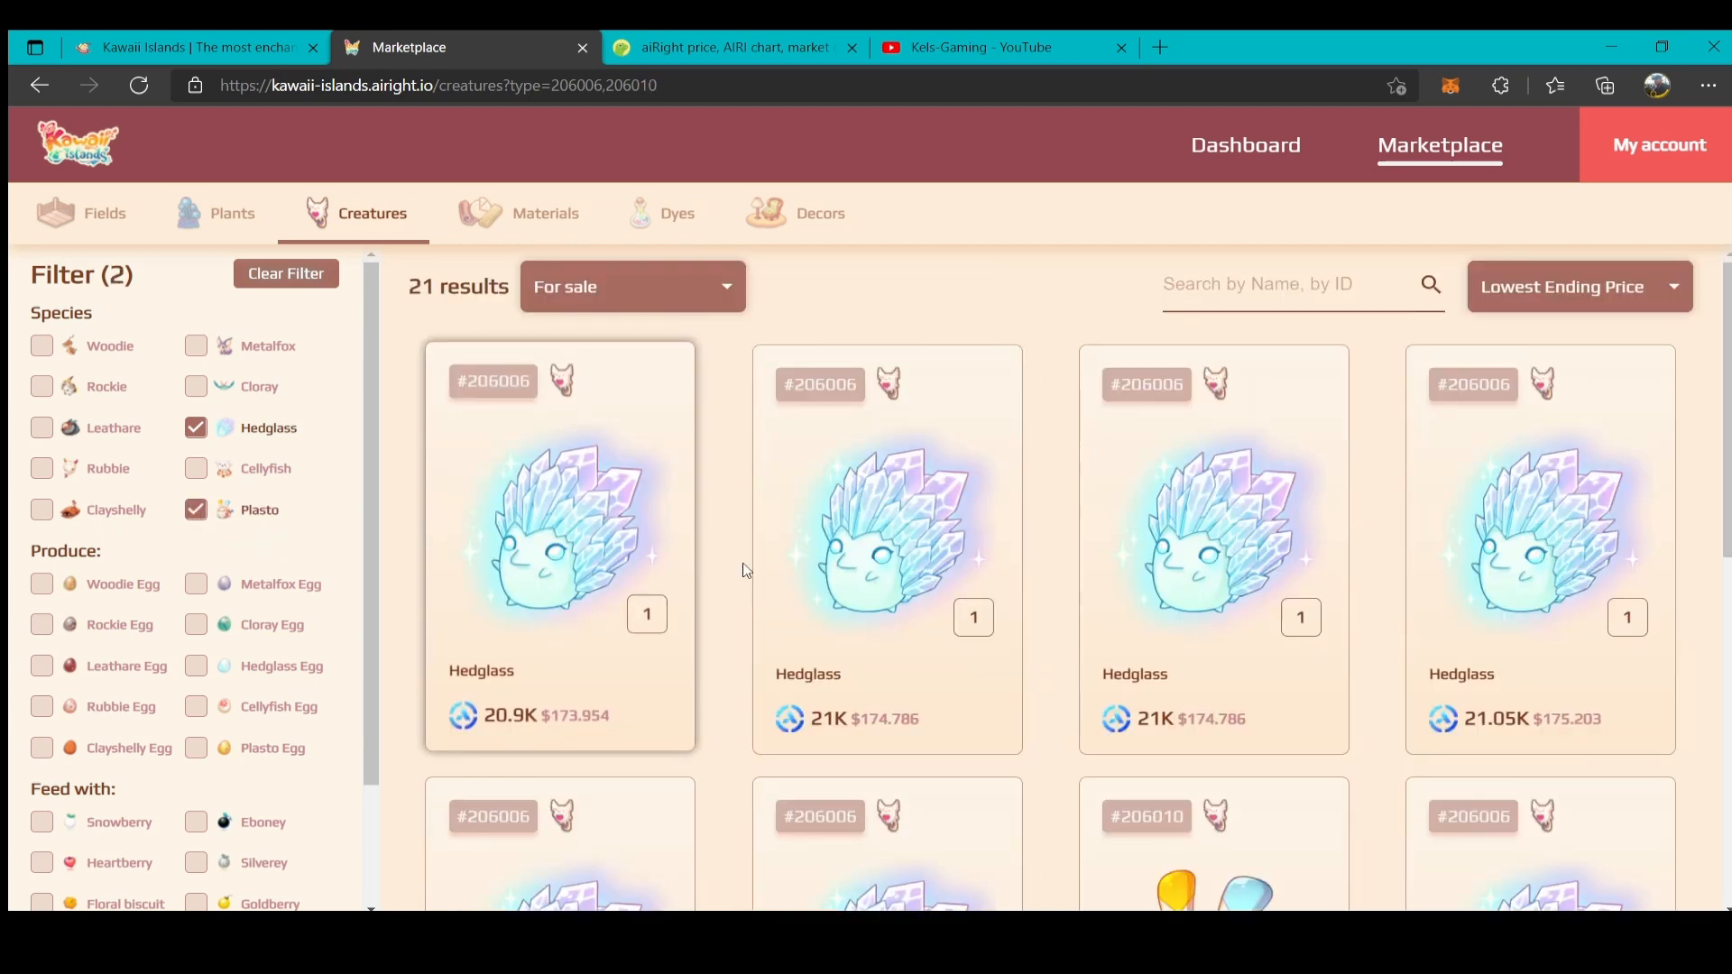
scroll("down", 3)
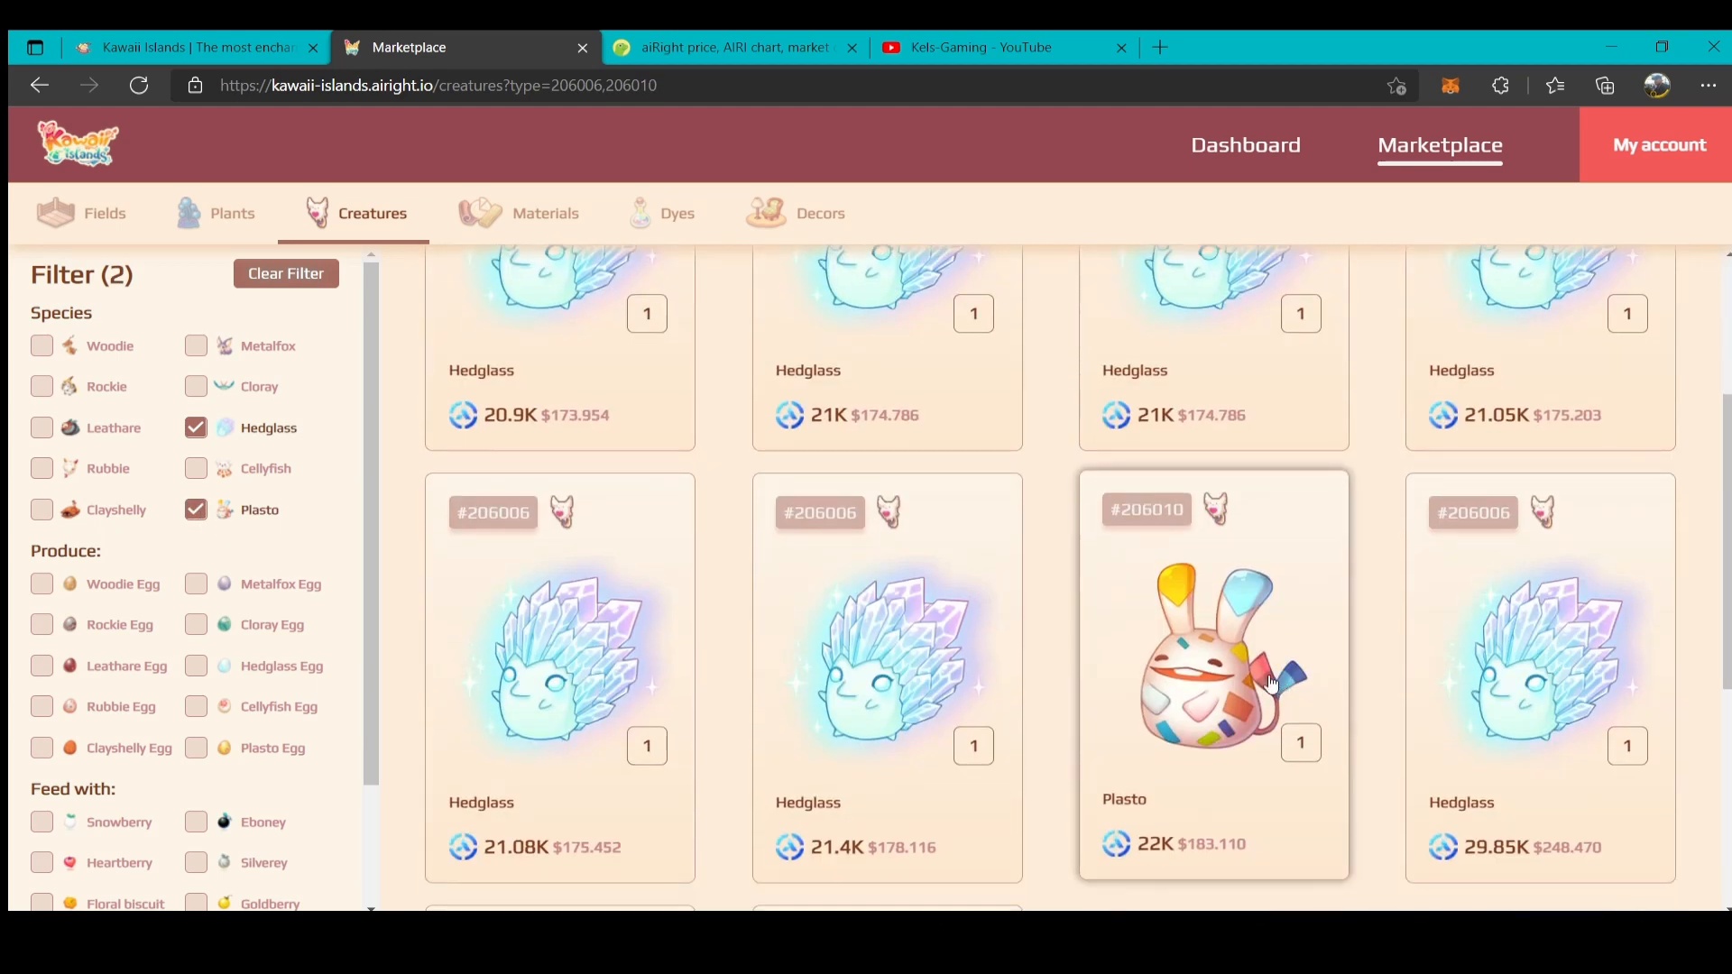
left_click(1212, 655)
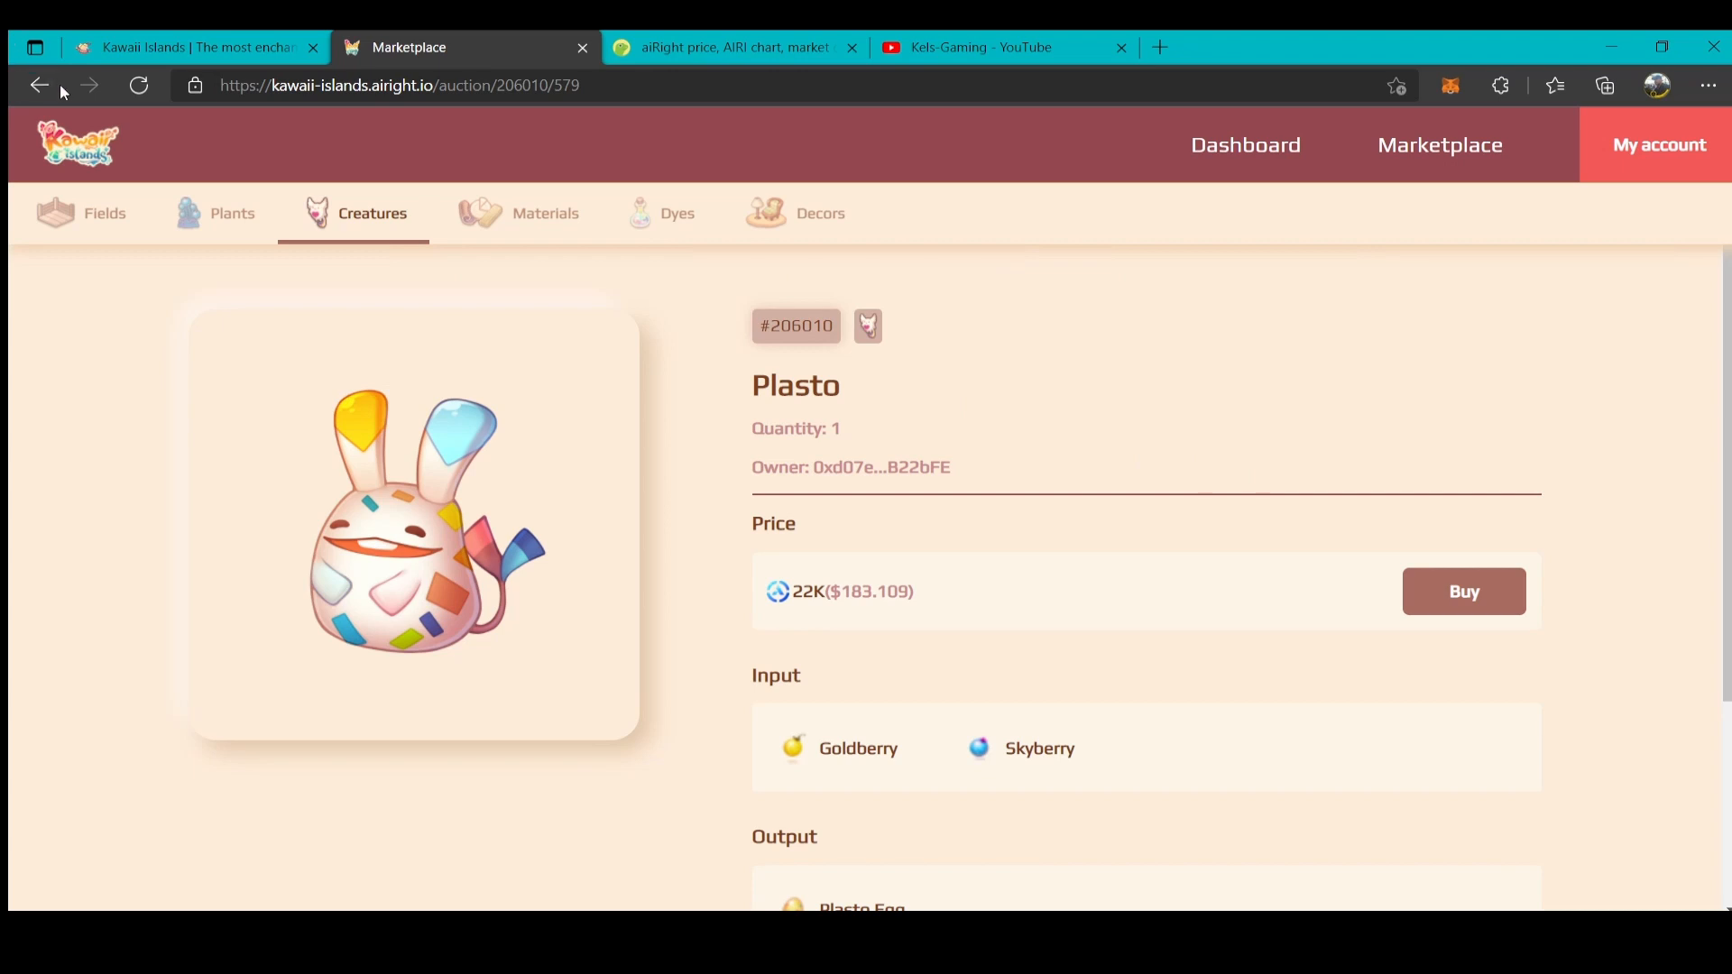
left_click(39, 85)
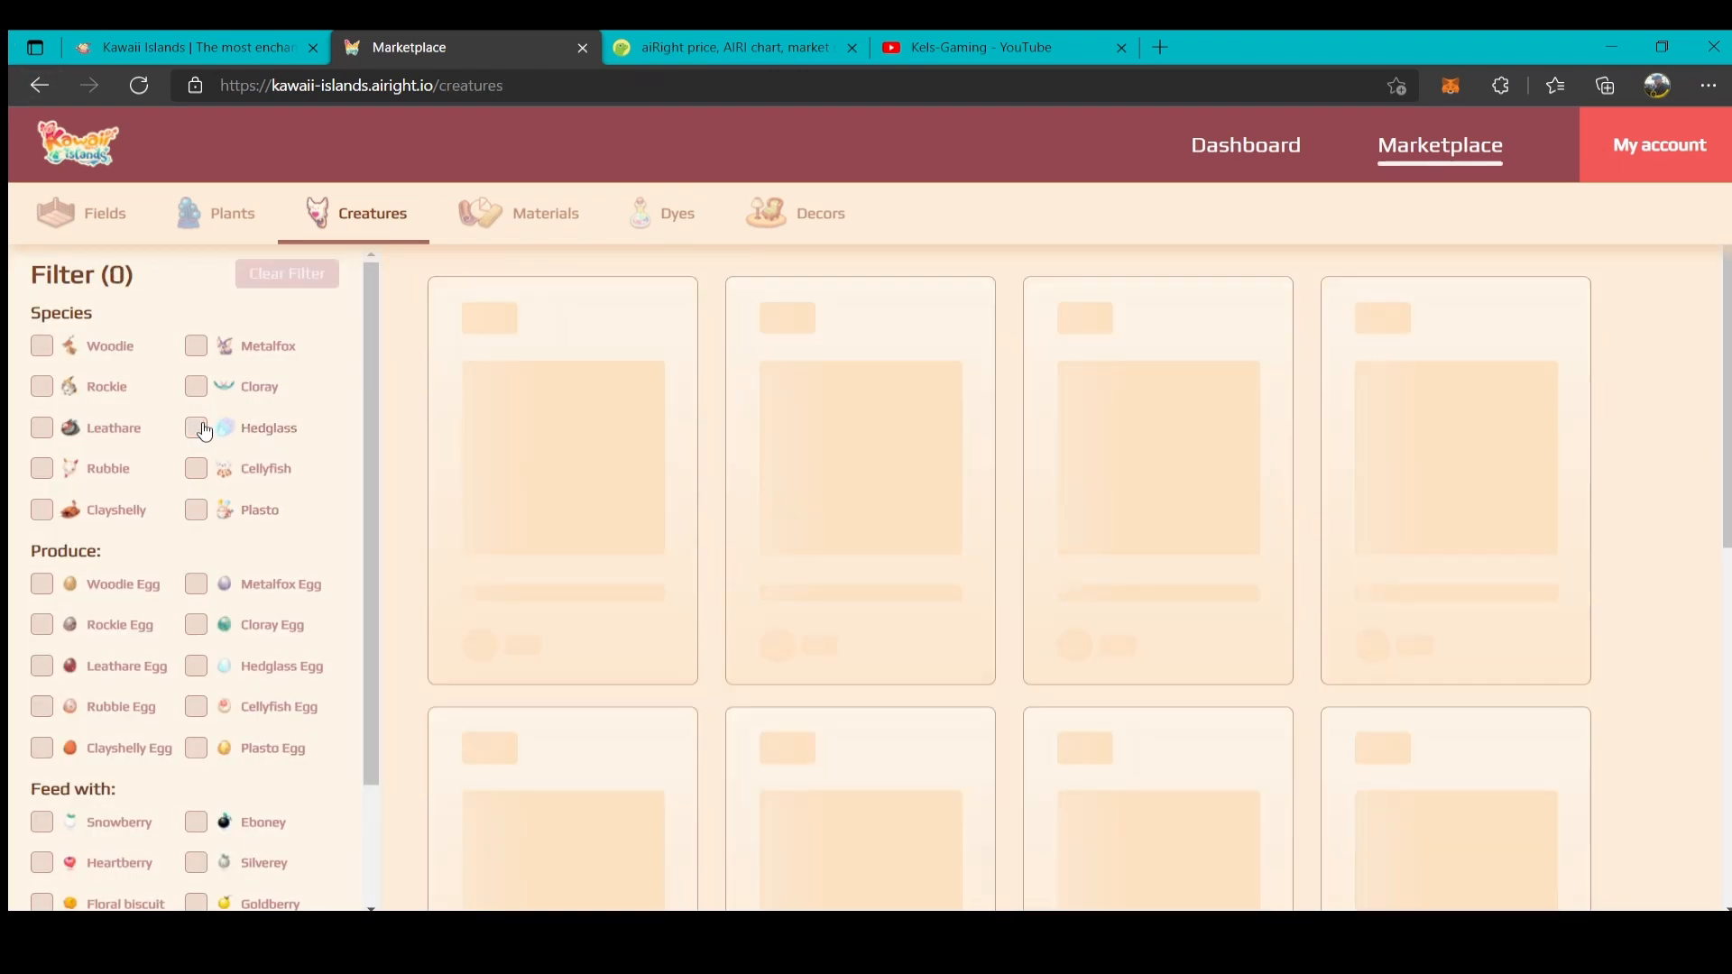
Filter creatures to Leathare and Clayshelly, giving 21 results led by a 16K Clayshelly.
left_click(42, 467)
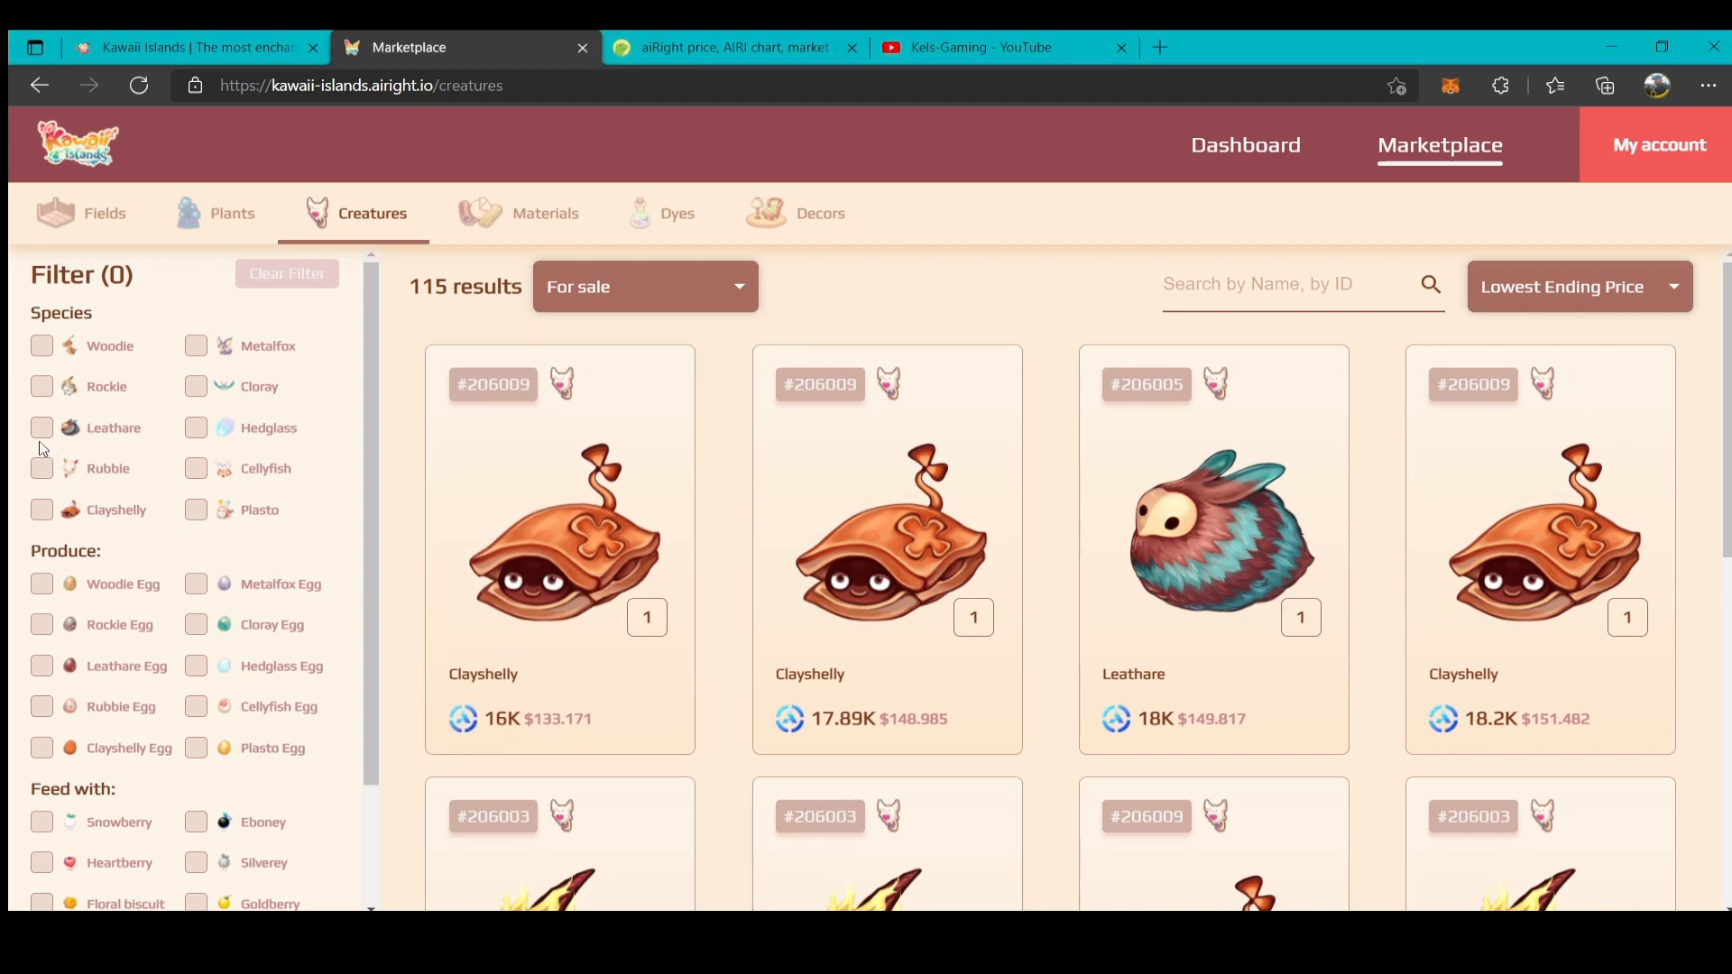
left_click(42, 427)
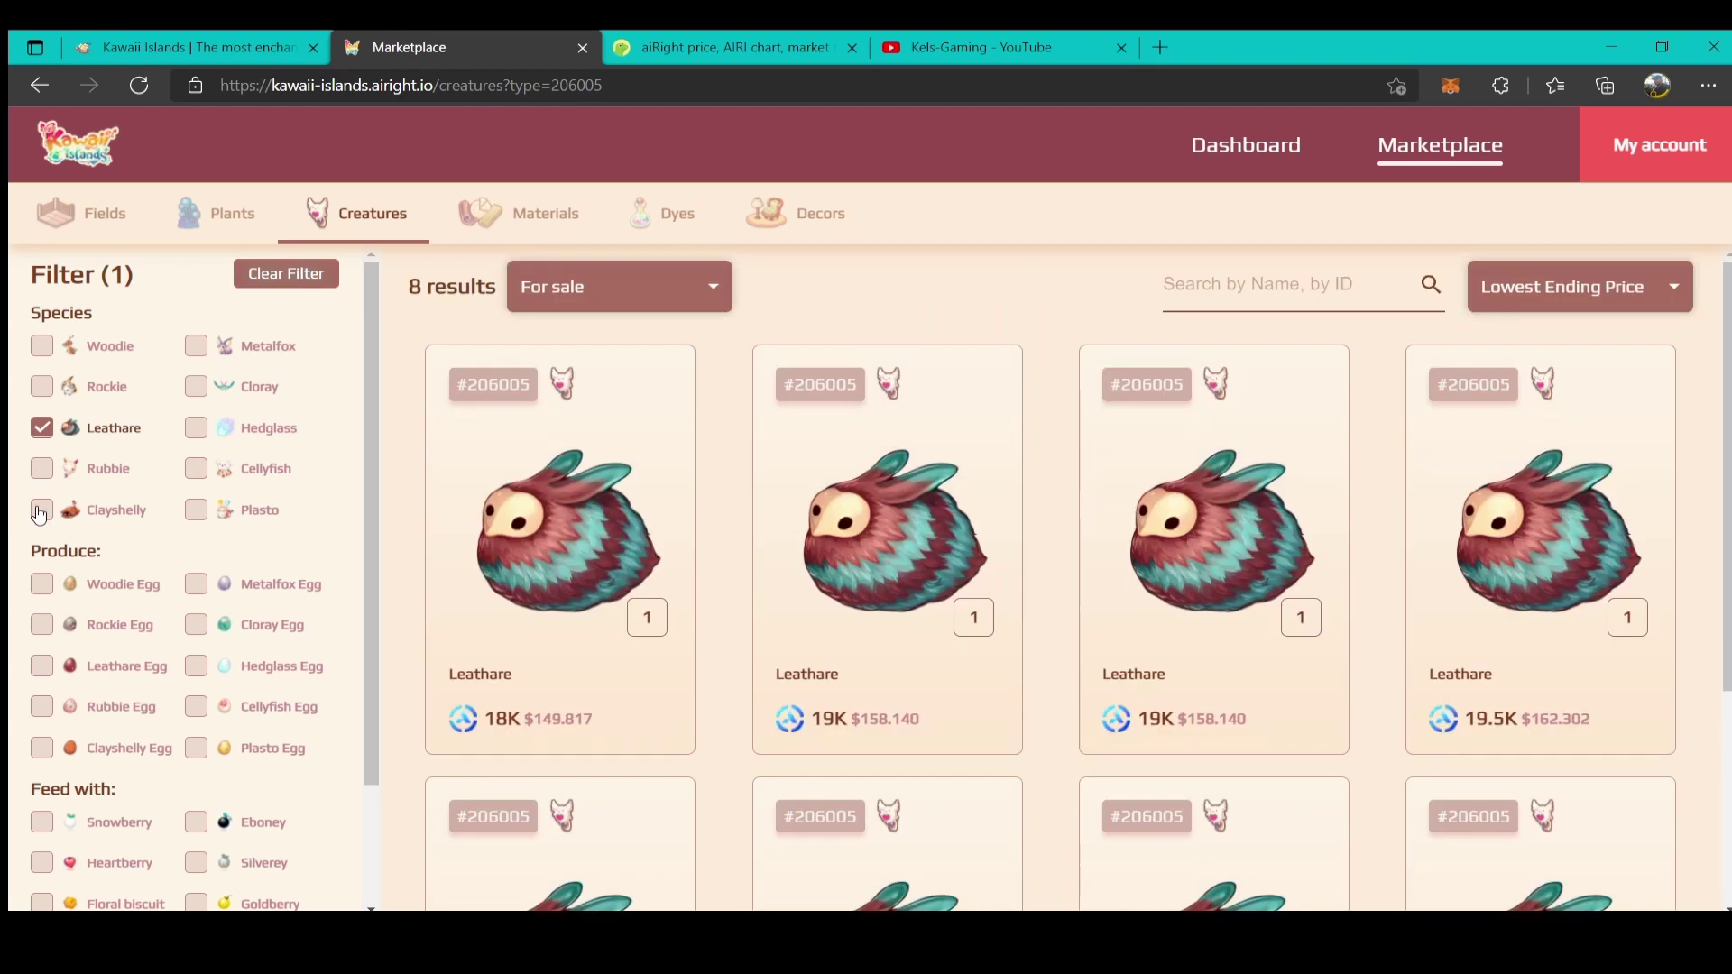
left_click(43, 509)
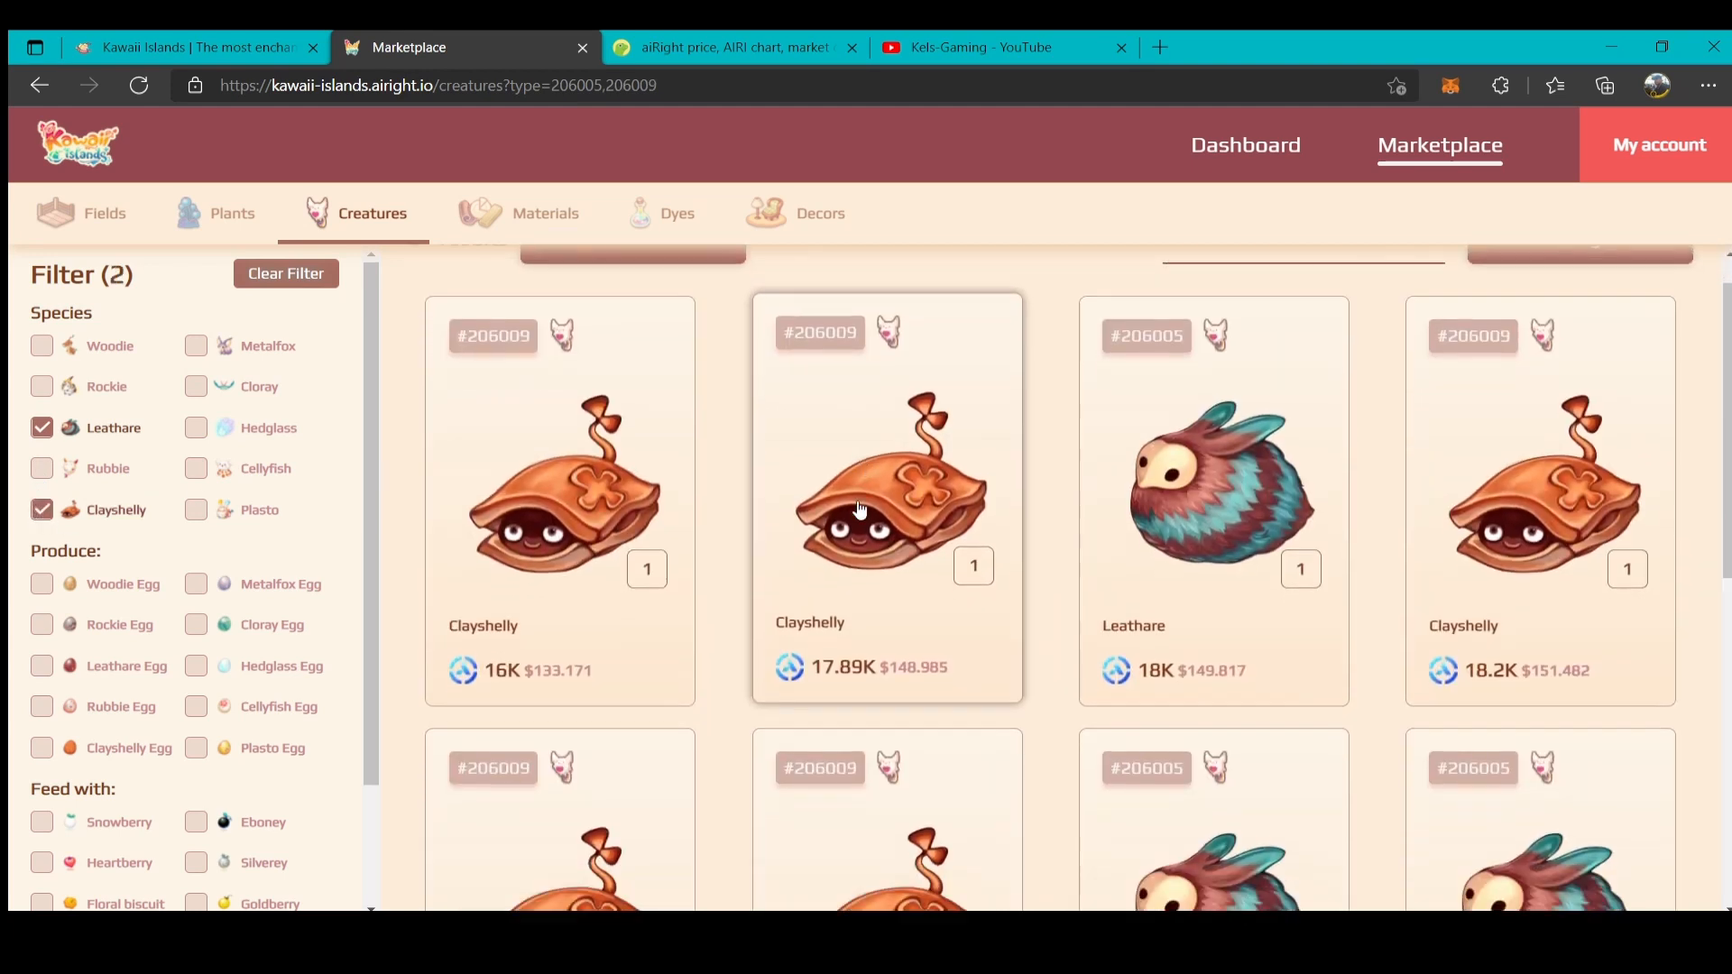
scroll("up", 3)
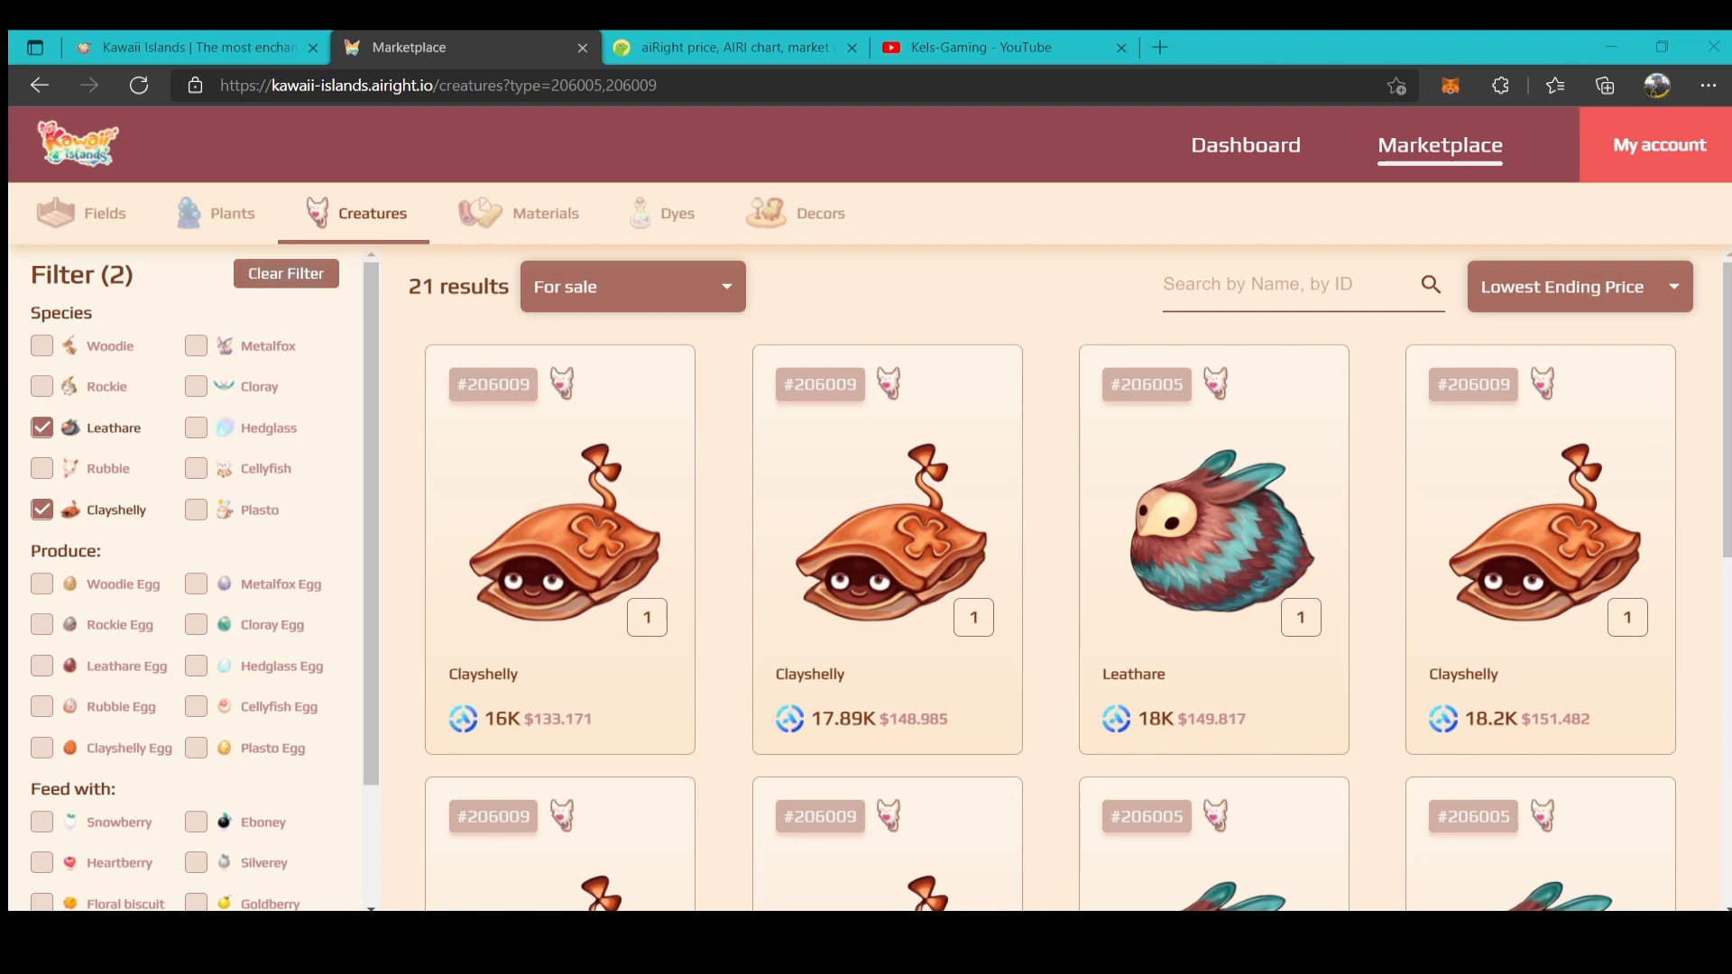
Recheck Fields, Plants and Hedglass creatures, then view CoinGecko's 36,690 AIRI to PHP conversion.
left_click(105, 212)
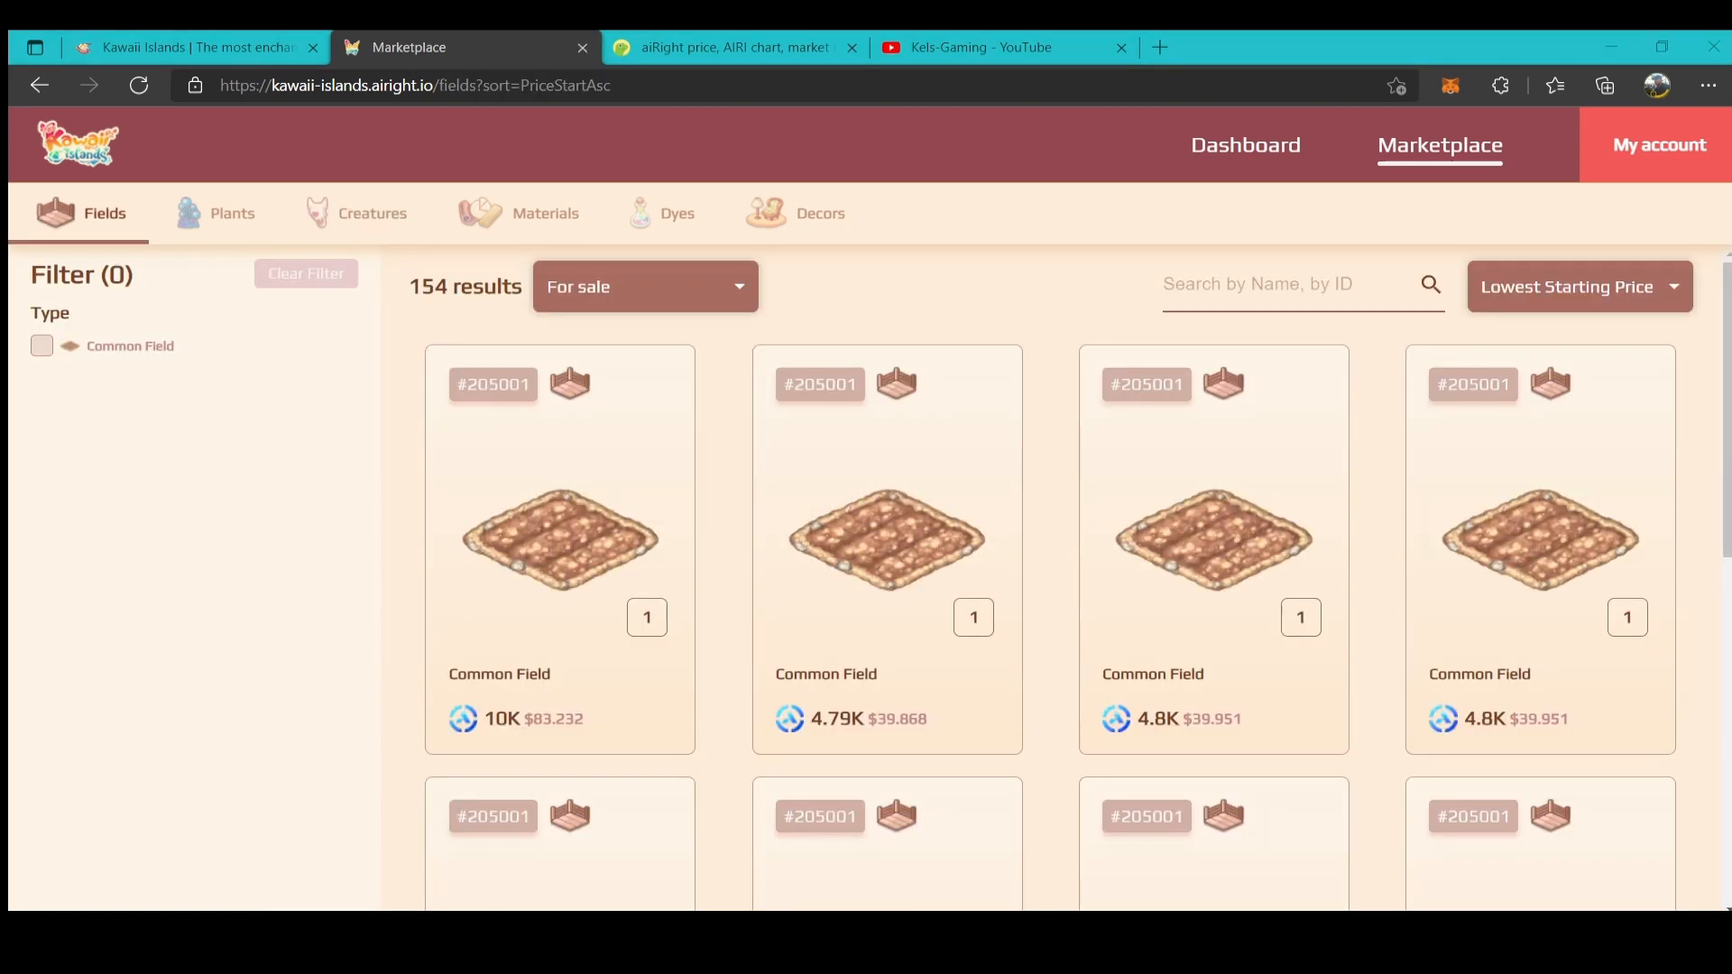
left_click(232, 213)
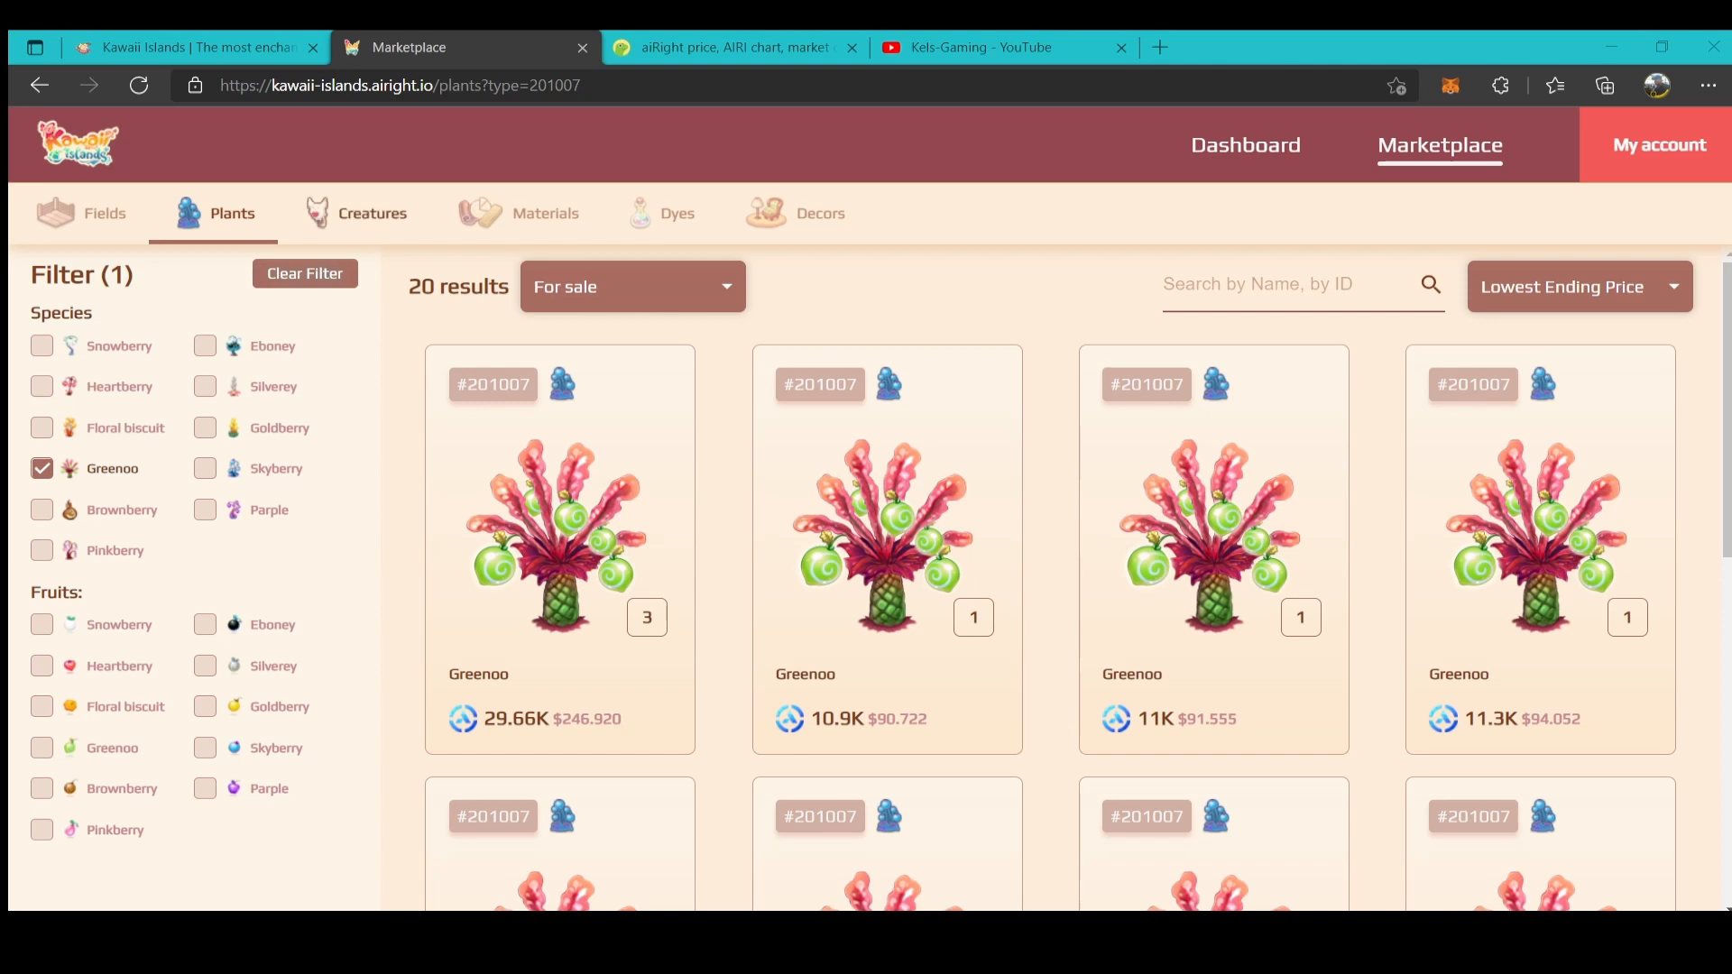
left_click(372, 213)
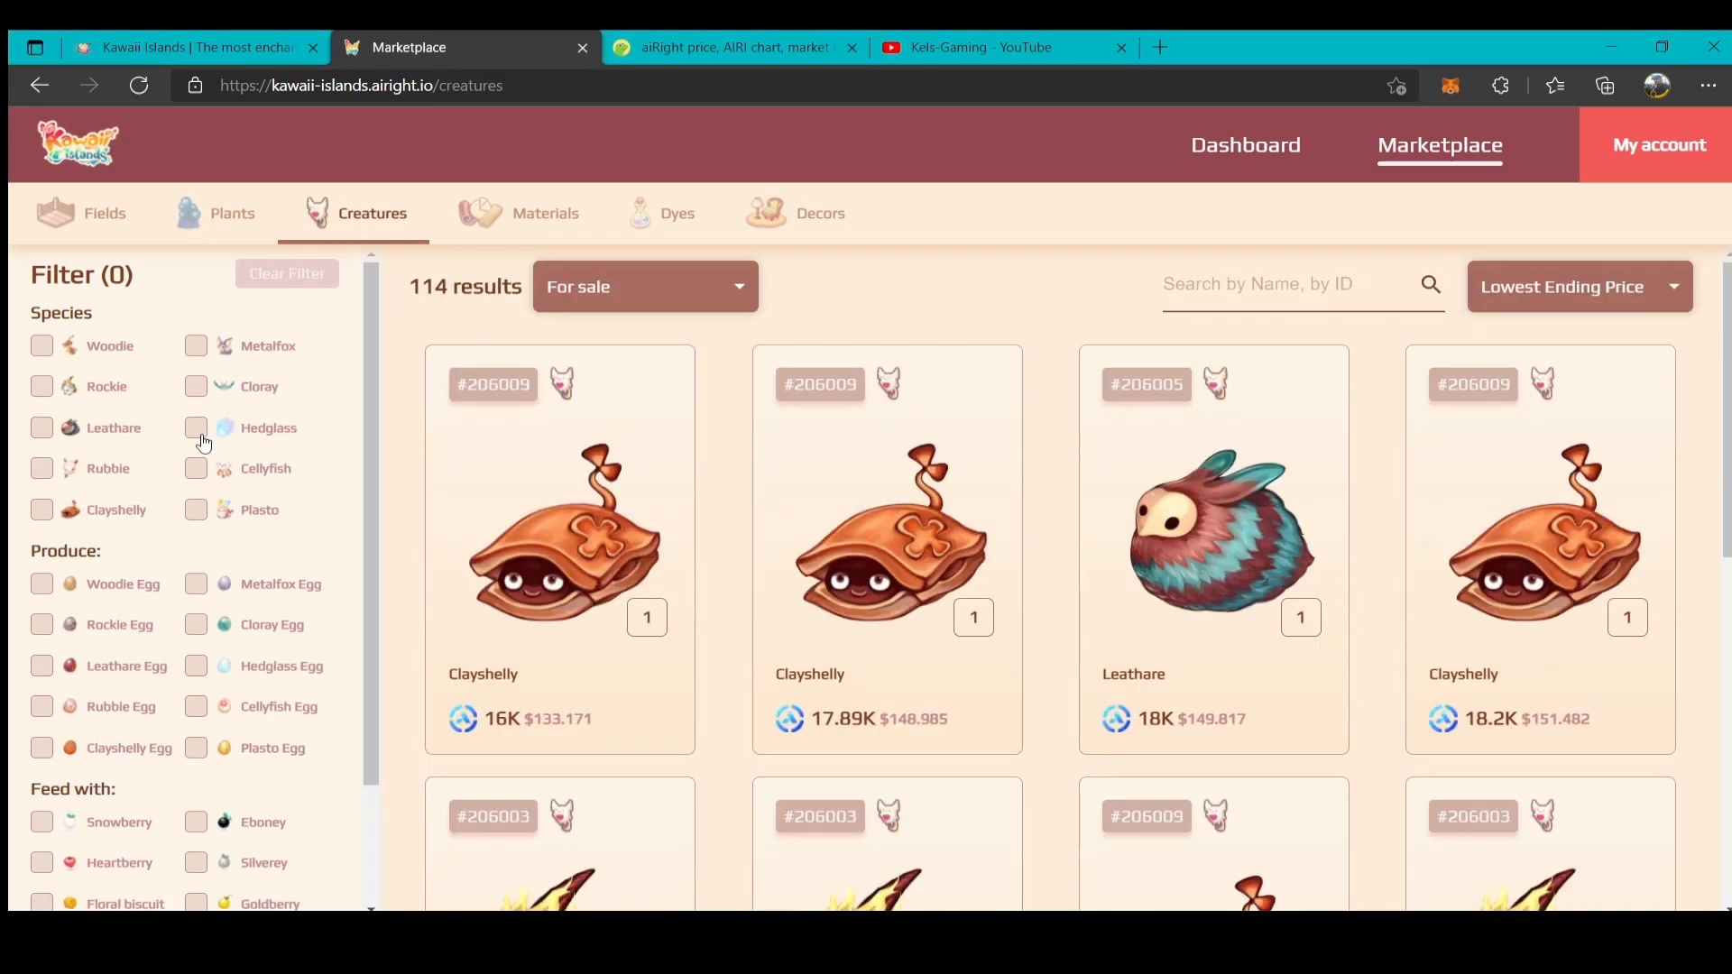
left_click(196, 427)
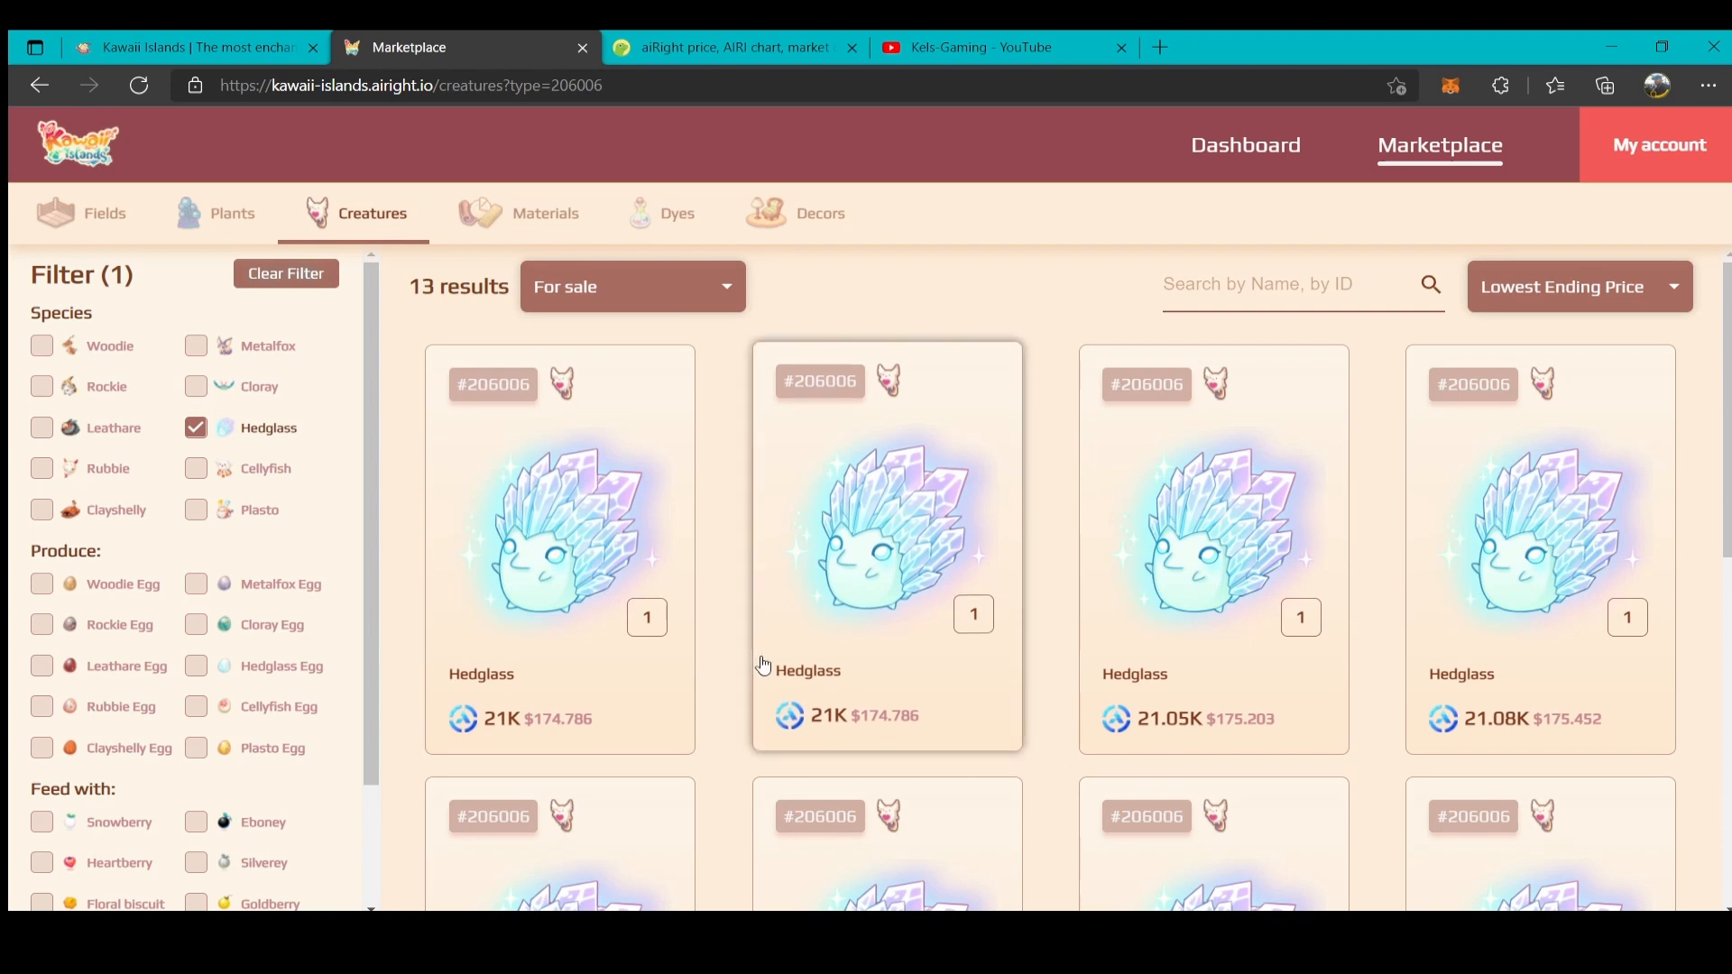
mouse_move(762, 663)
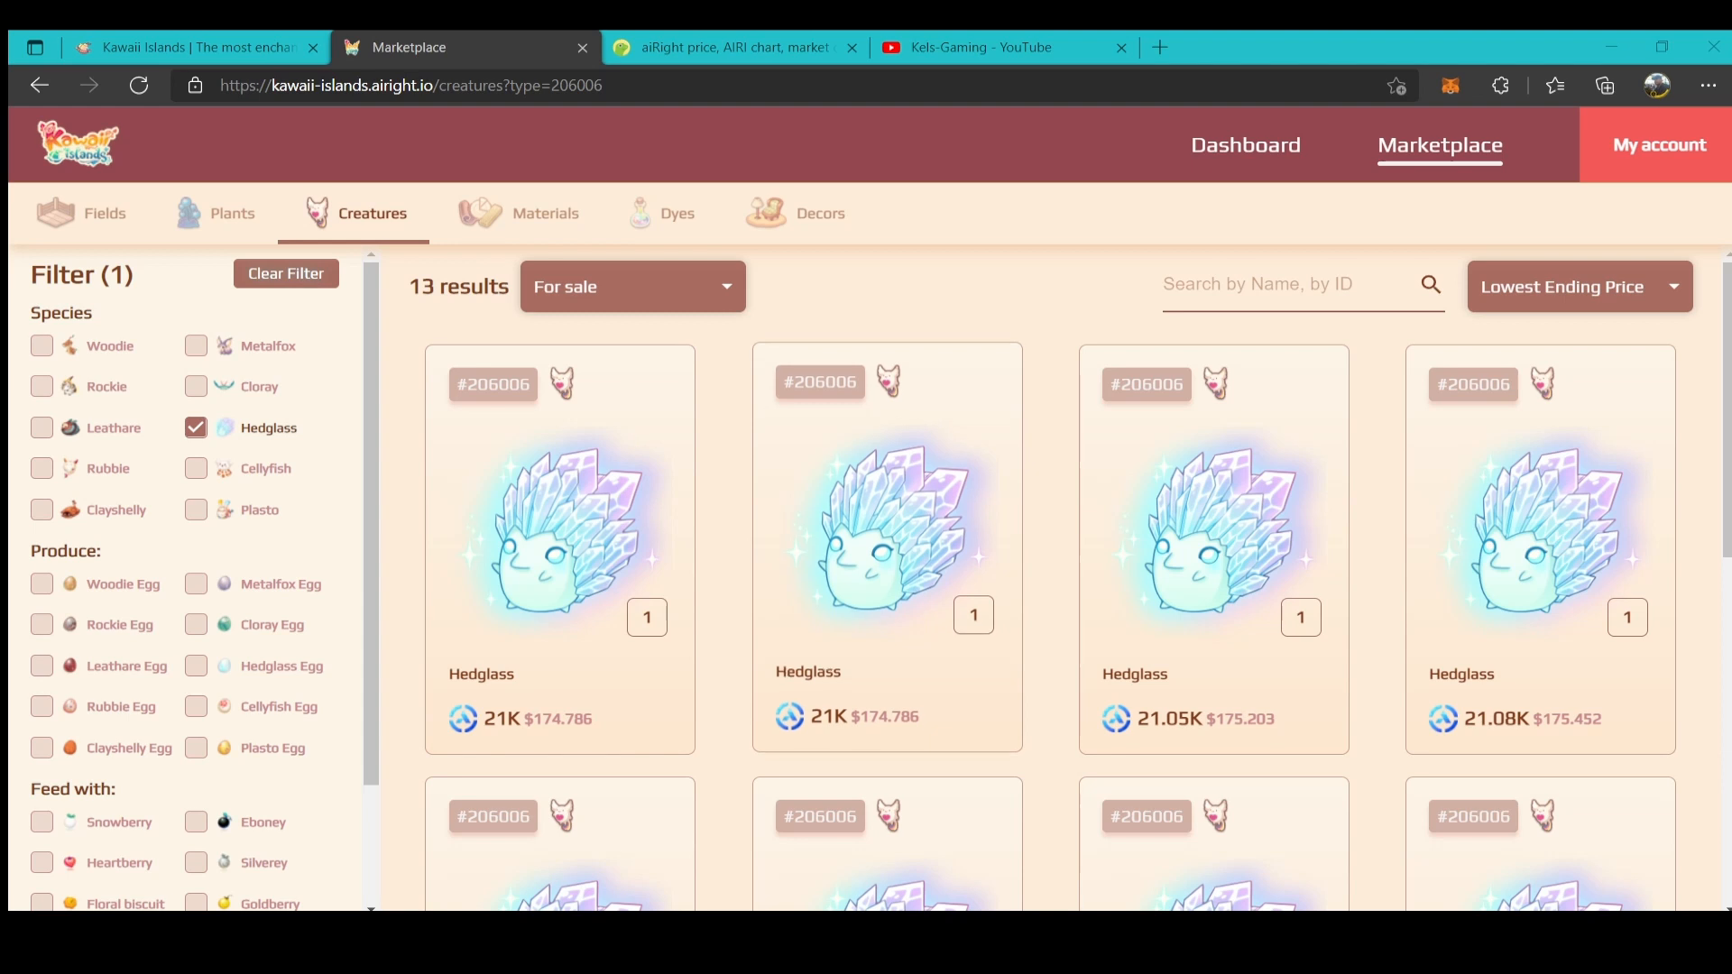
left_click(734, 46)
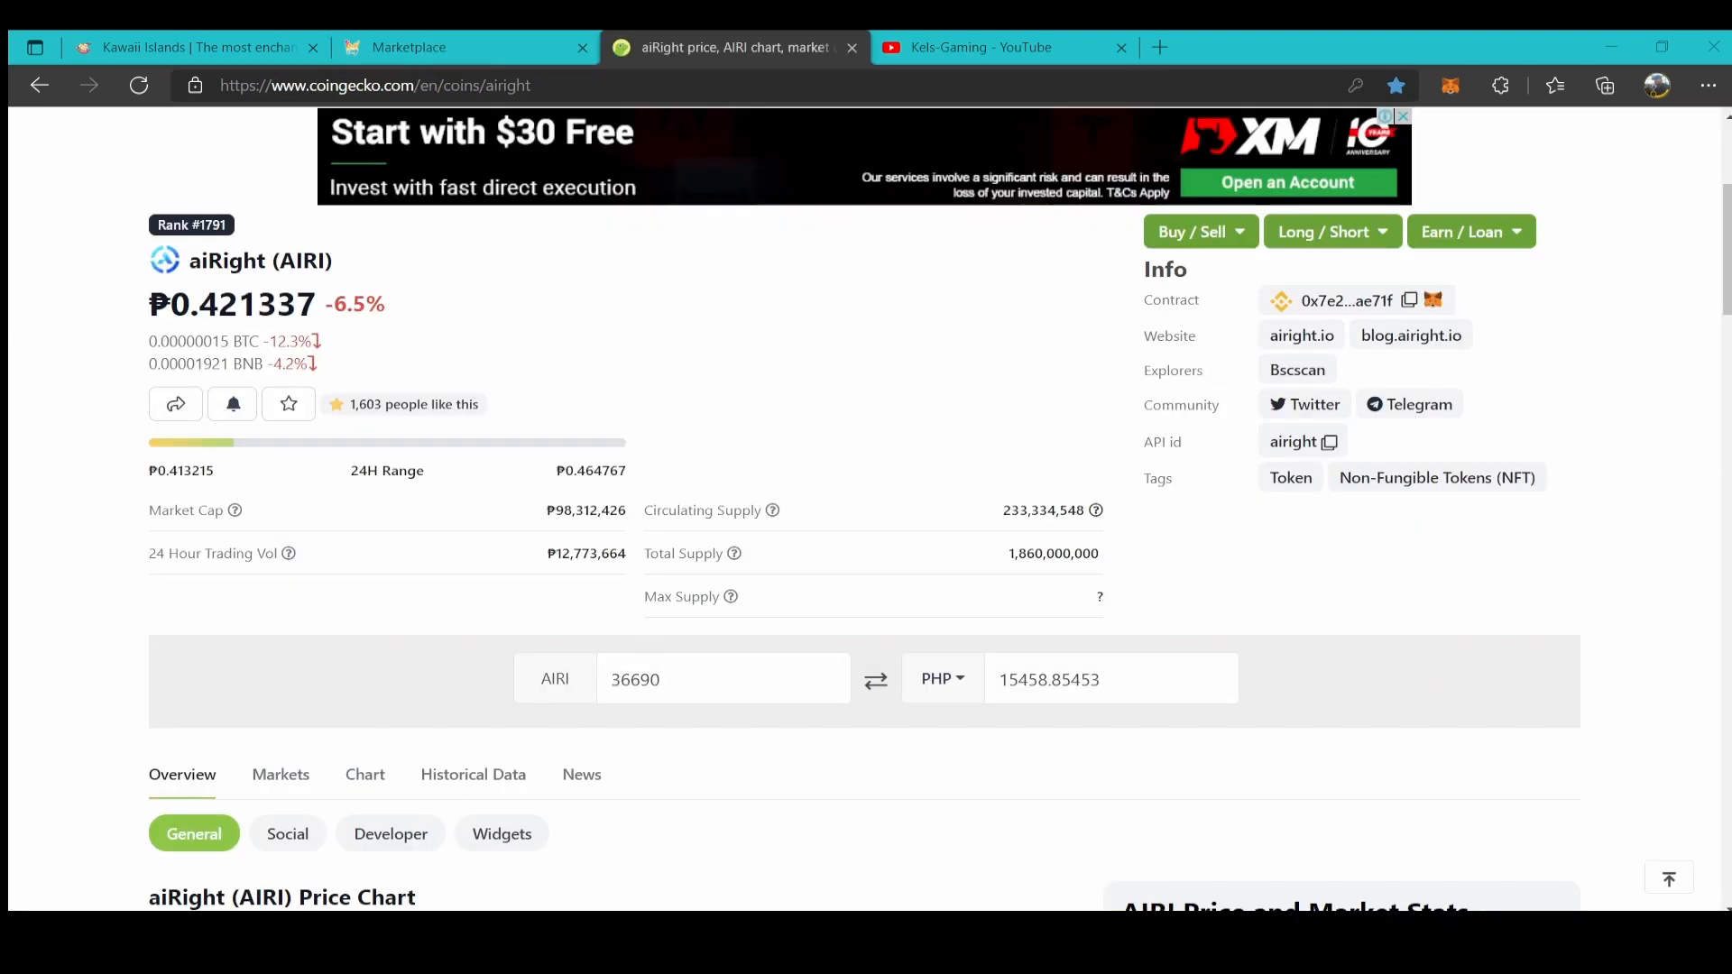